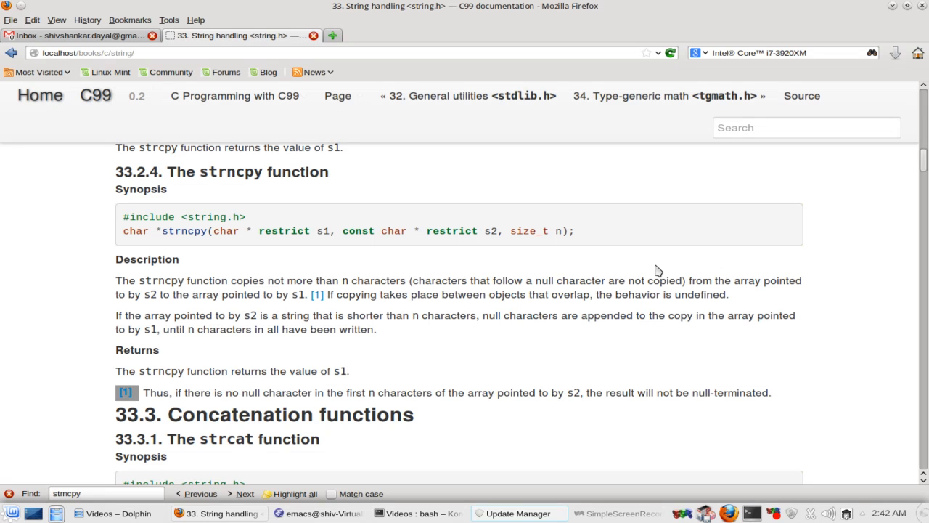
mouse_move(397, 284)
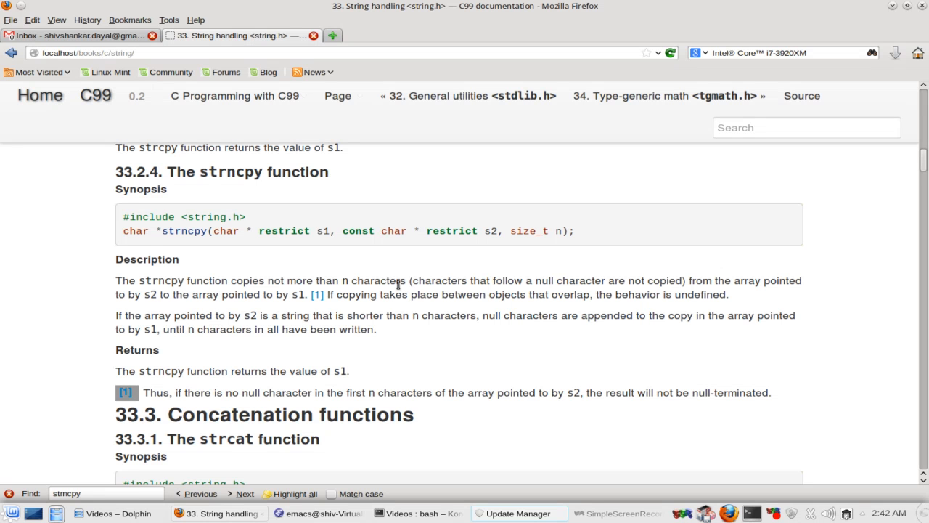
mouse_move(271, 231)
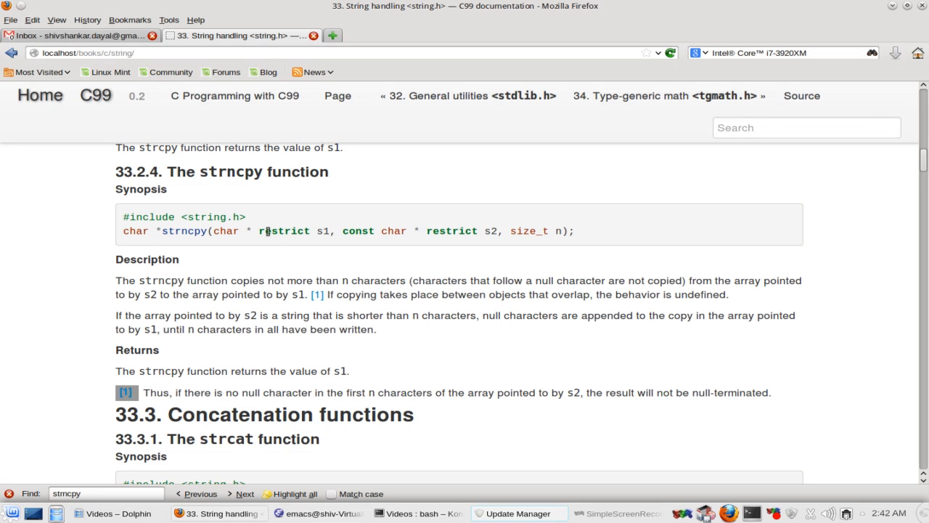
mouse_move(293, 215)
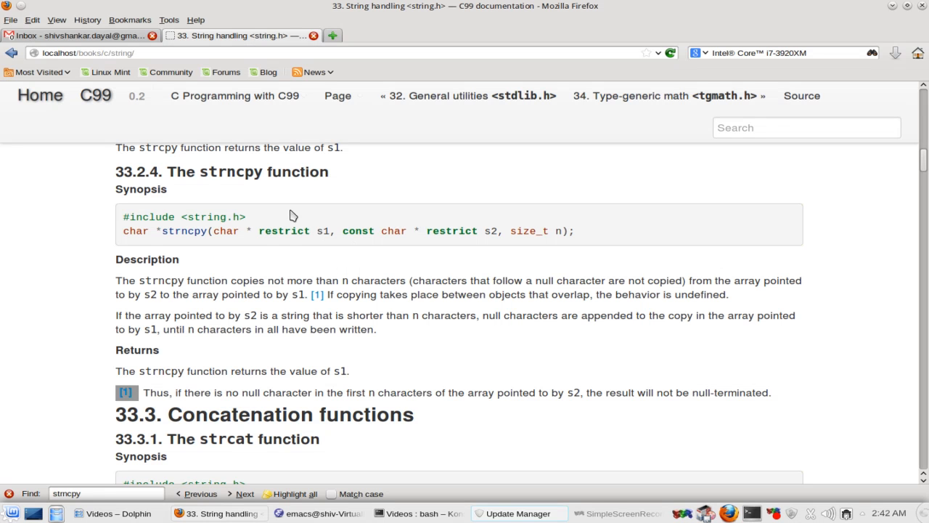
mouse_move(351, 280)
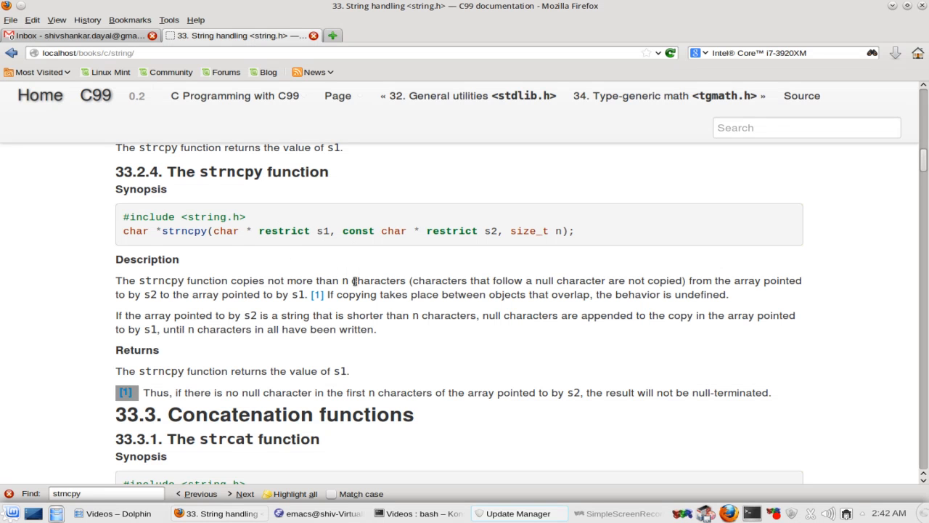
mouse_move(383, 340)
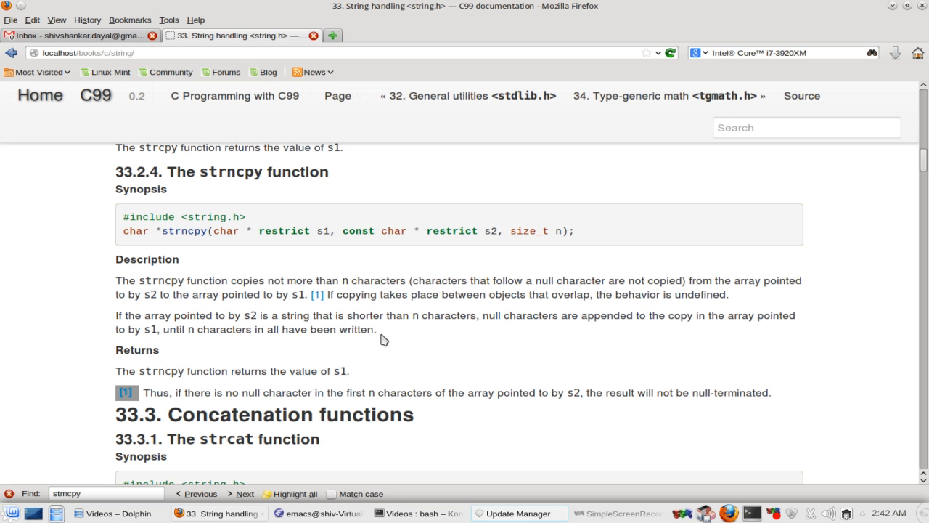
mouse_move(345, 359)
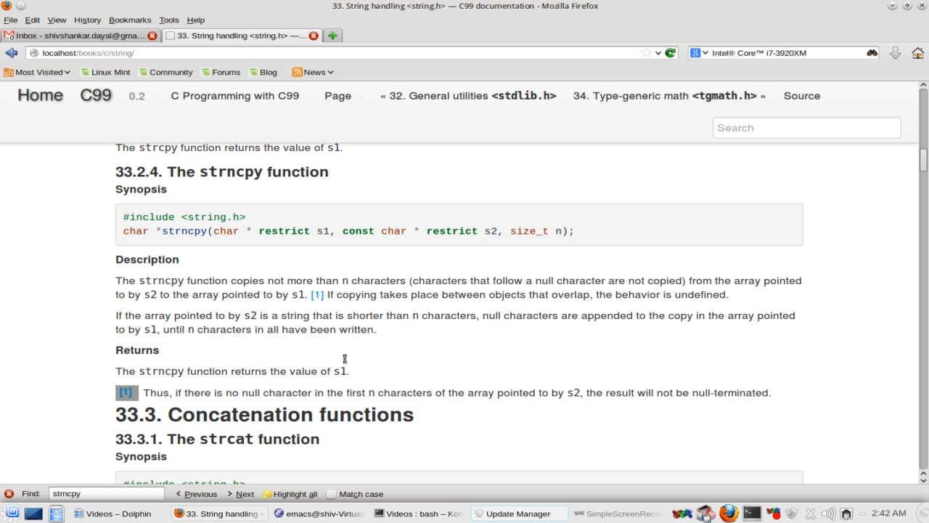
mouse_move(458, 267)
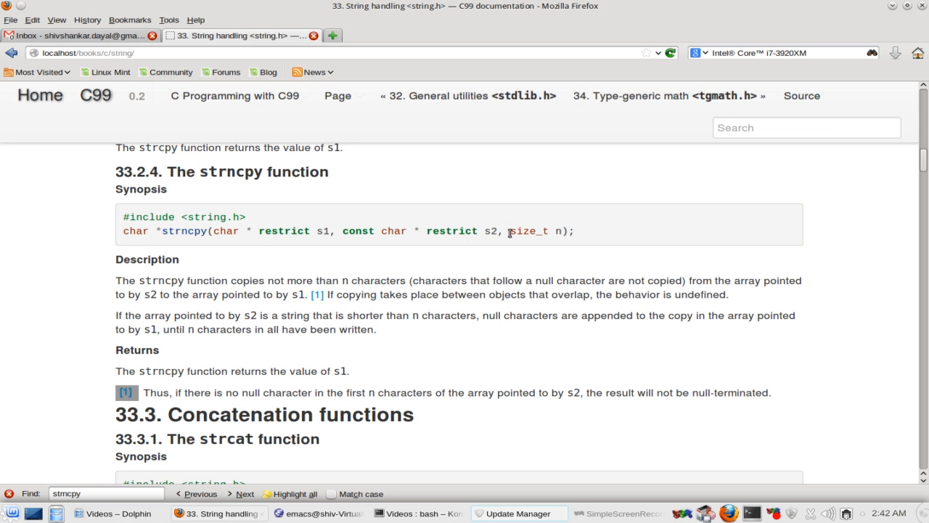
Step: Select text and move the cursor within the strncpy.c source
drag(509, 231, 562, 231)
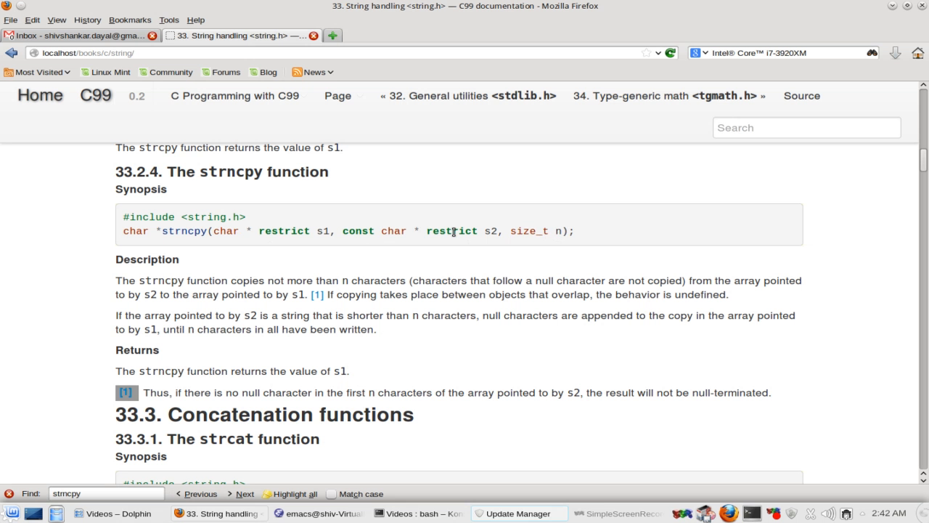
double_click(452, 230)
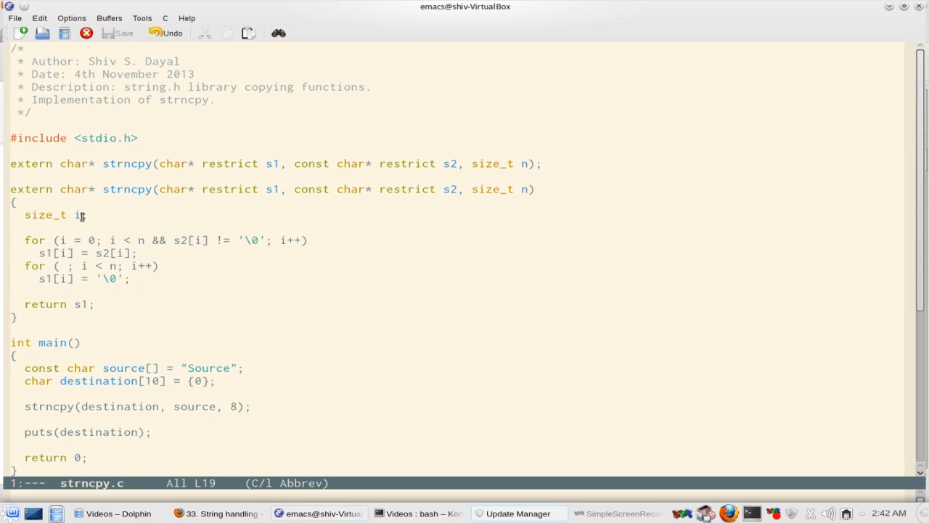
click(65, 189)
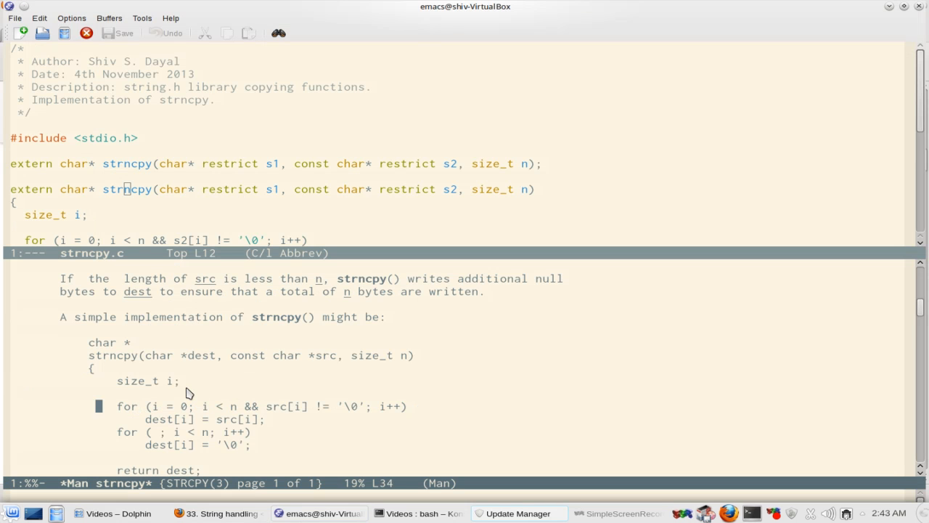
scroll(down, 3)
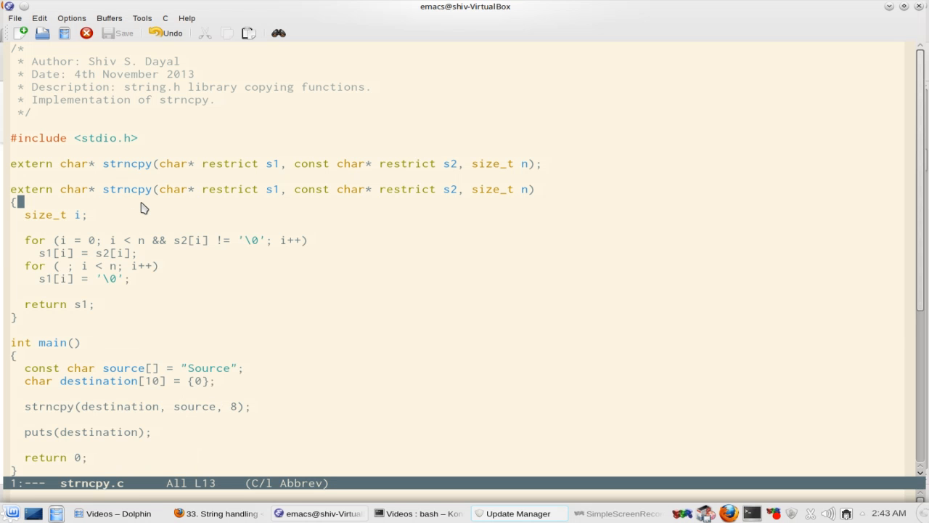
key(down)
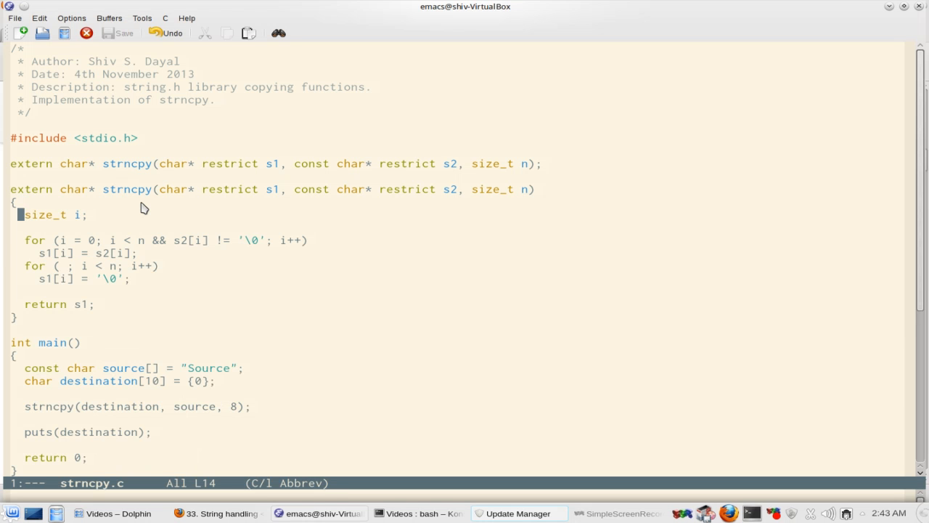
key(down)
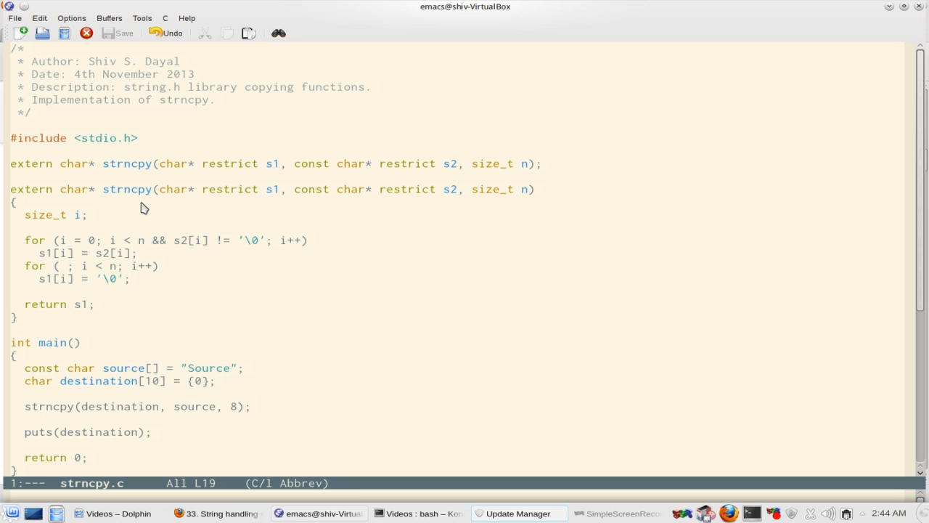
Step: Build strncpy with make strncpy and run ./strncpy, printing Source
click(420, 512)
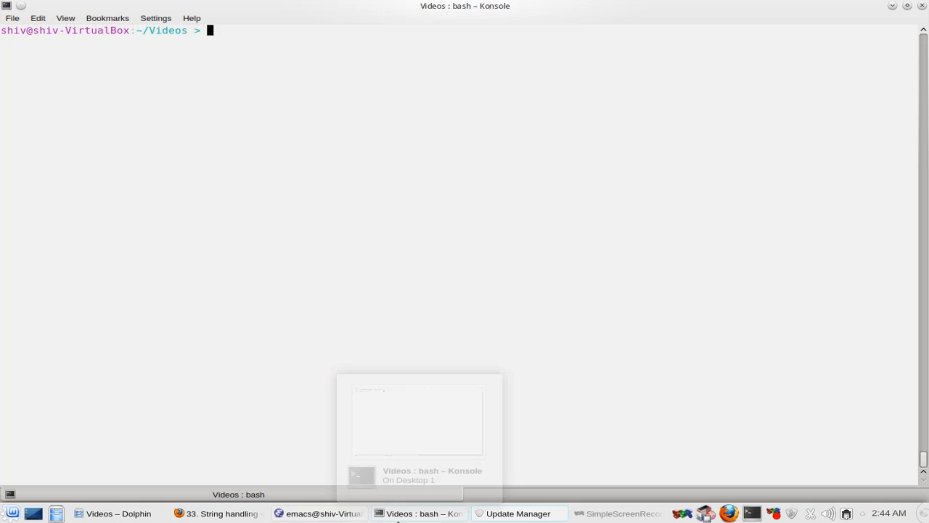
text(make s)
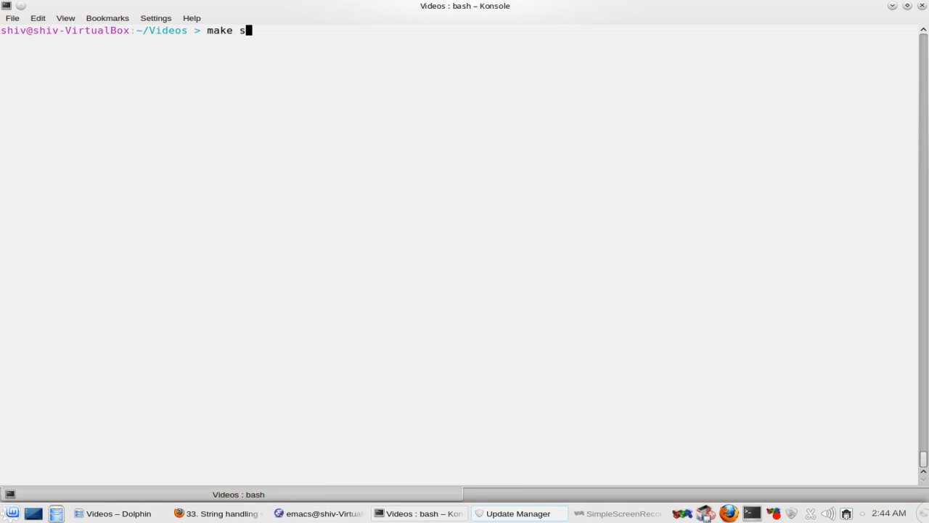
text(trn)
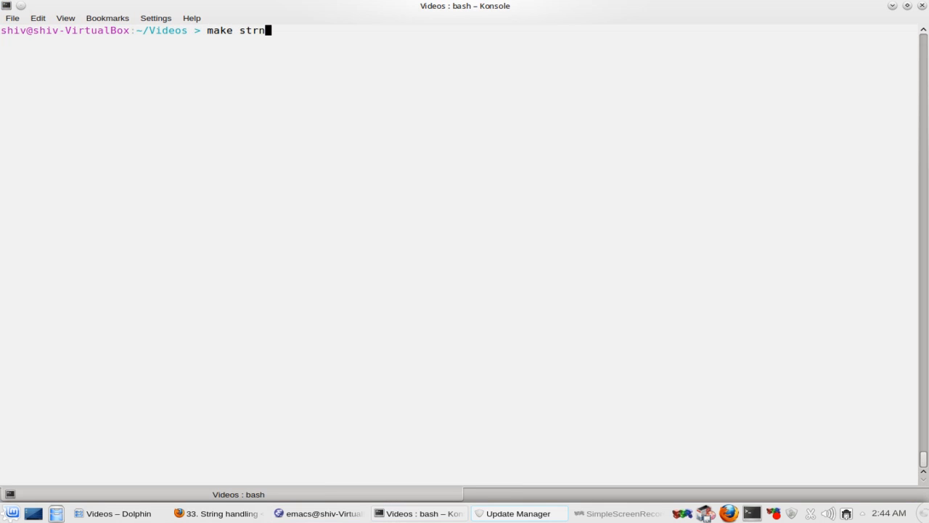
key(Return)
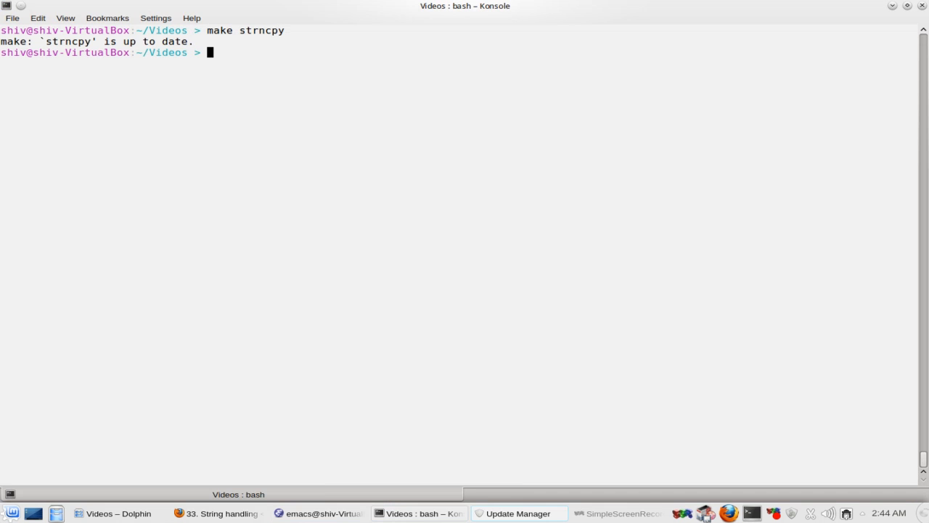
text(./strncpy)
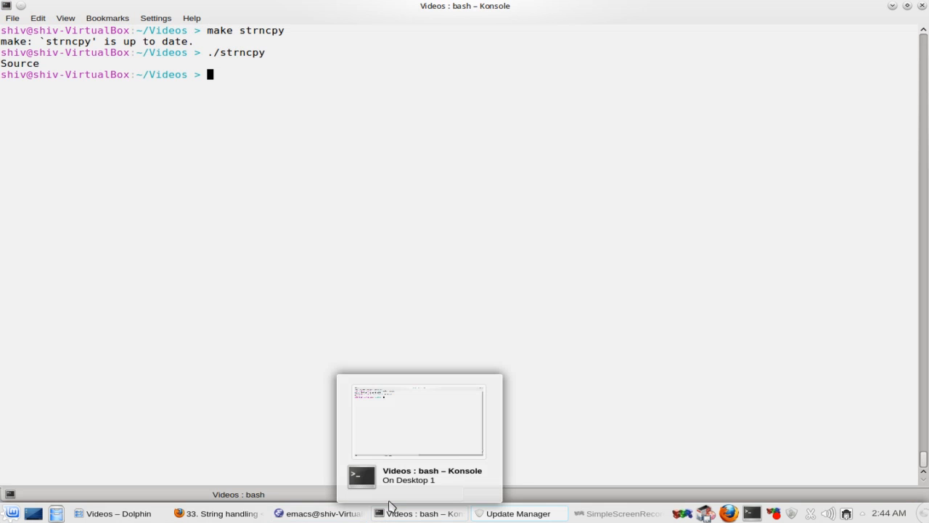
Step: Change the copy count from 8 to 4, then rebuild and rerun strncpy to print Sour
click(332, 514)
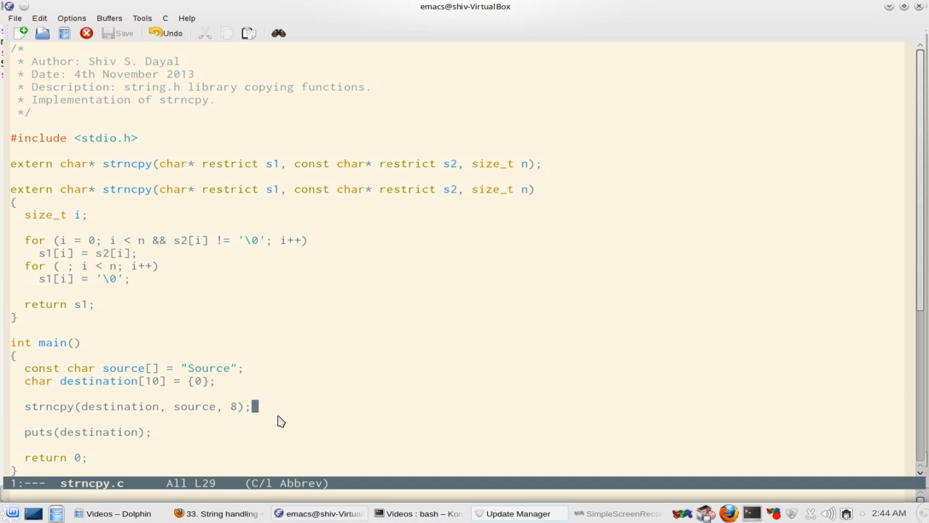
text(4)
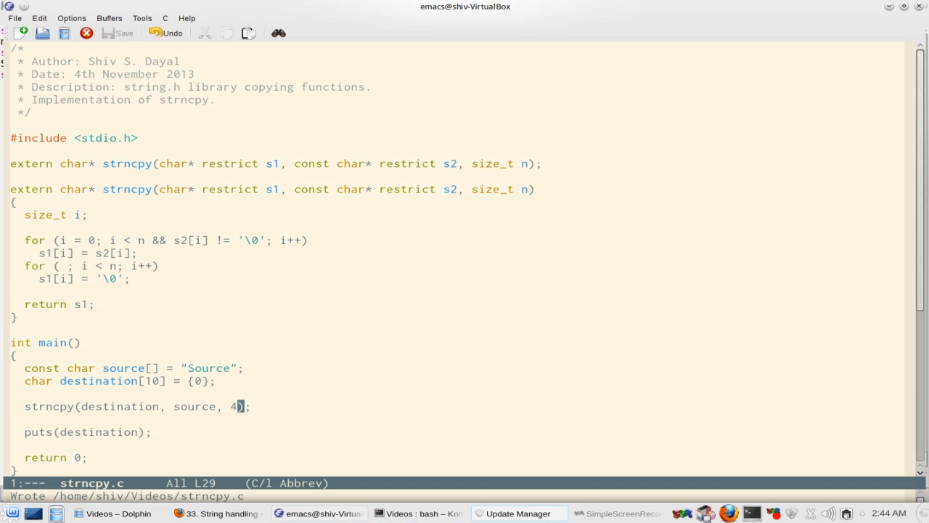
click(418, 513)
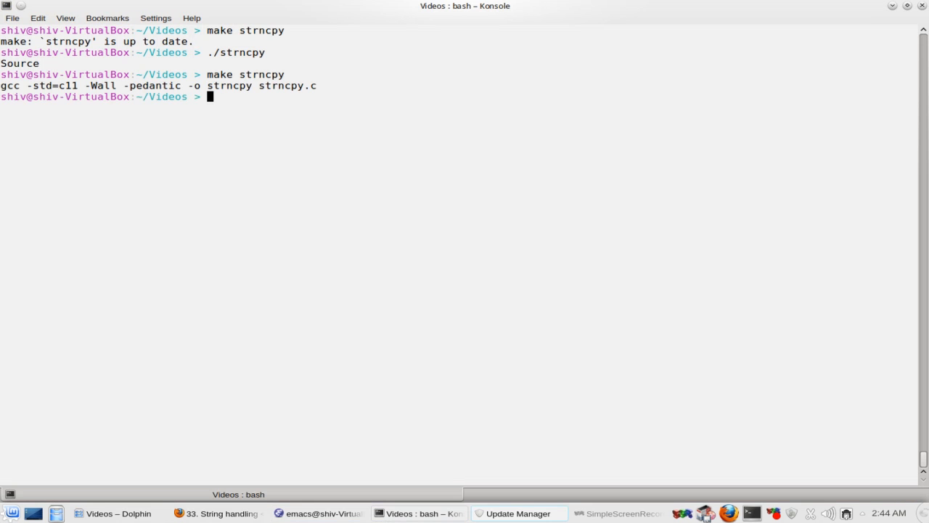
key(Return)
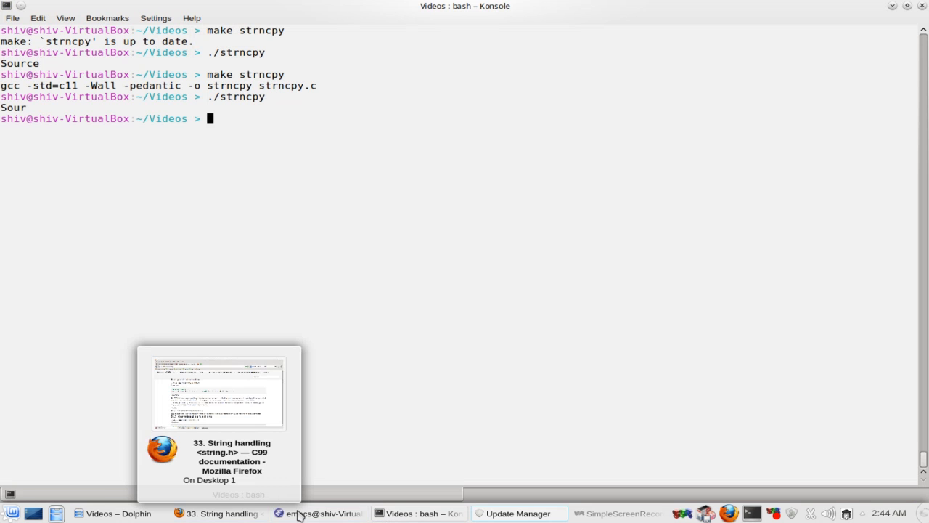
click(217, 392)
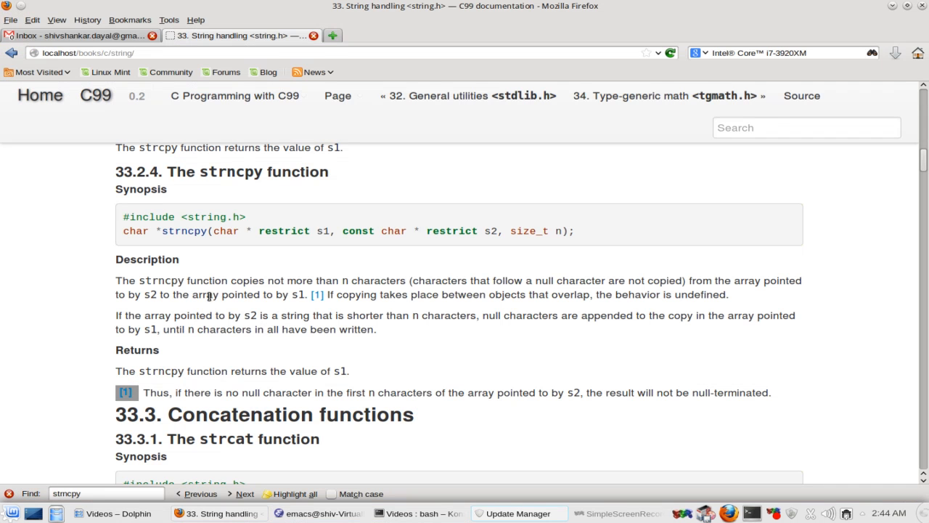
mouse_move(224, 285)
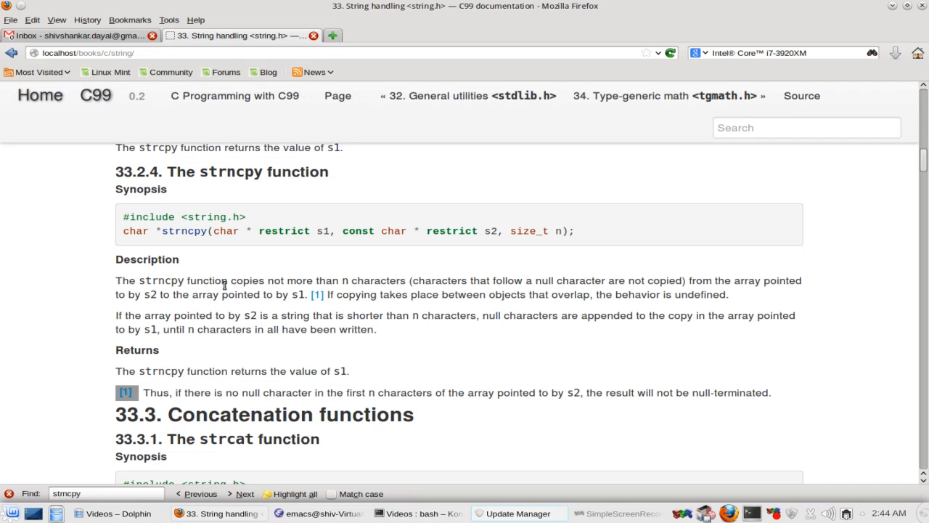
mouse_move(527, 286)
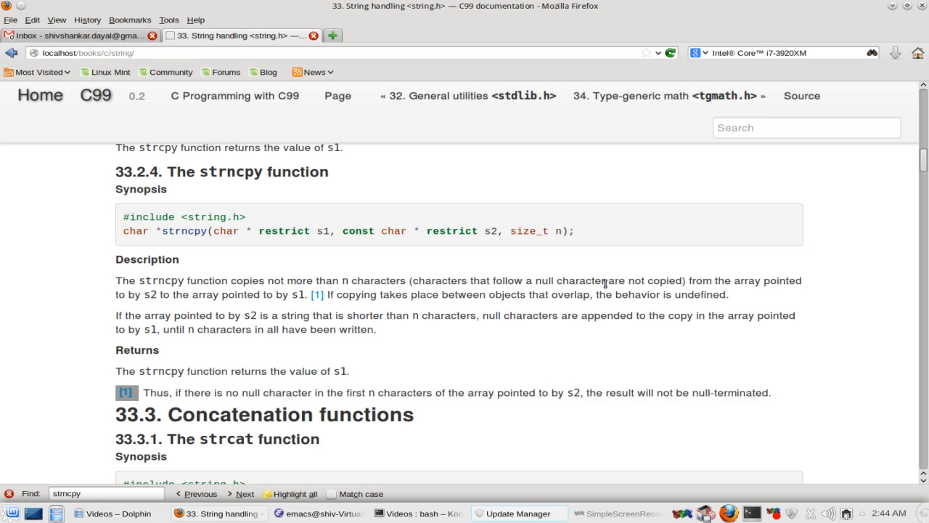
mouse_move(301, 283)
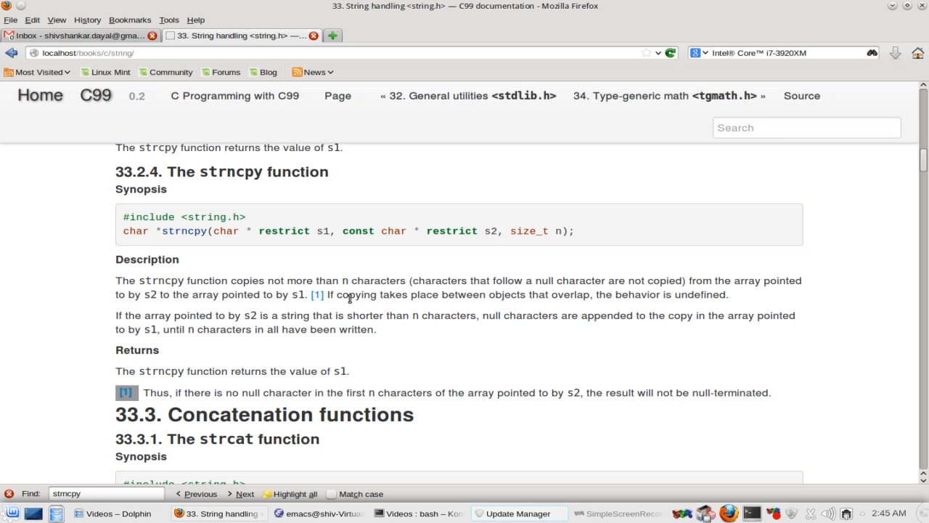
mouse_move(609, 294)
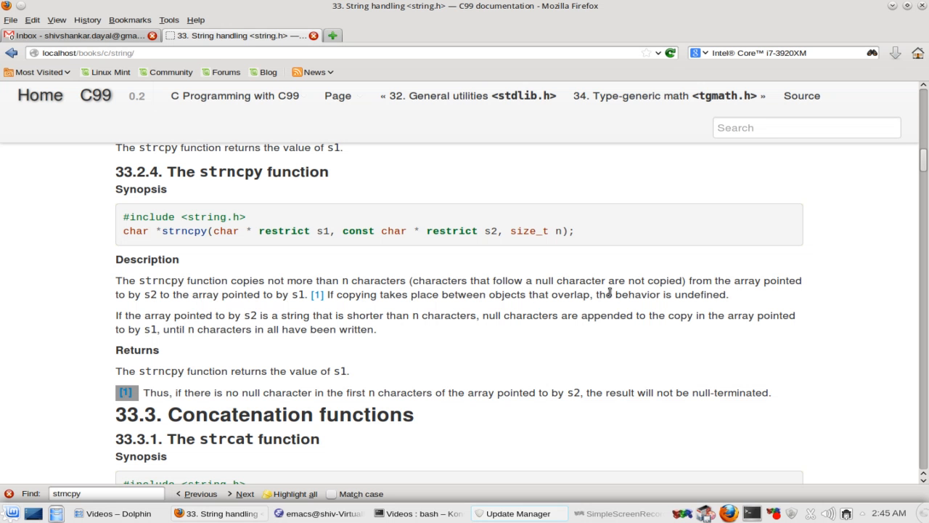
mouse_move(175, 311)
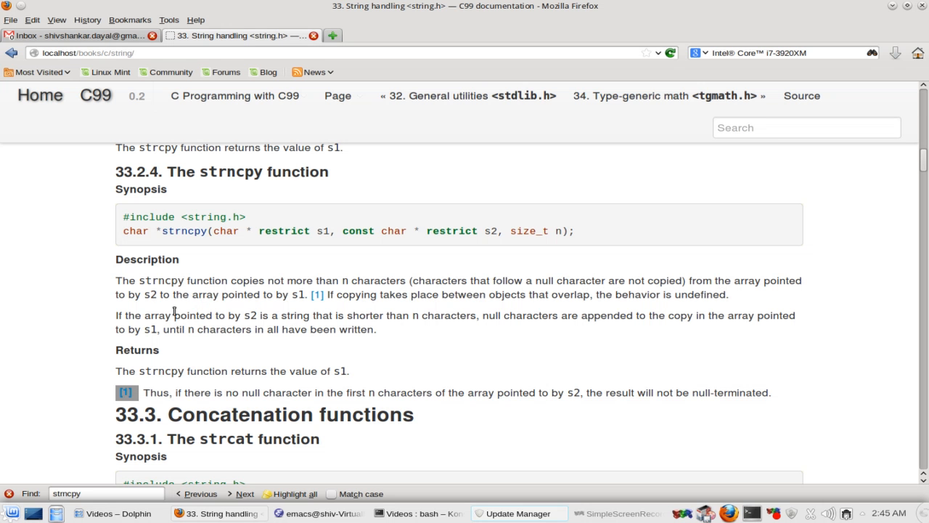
mouse_move(280, 320)
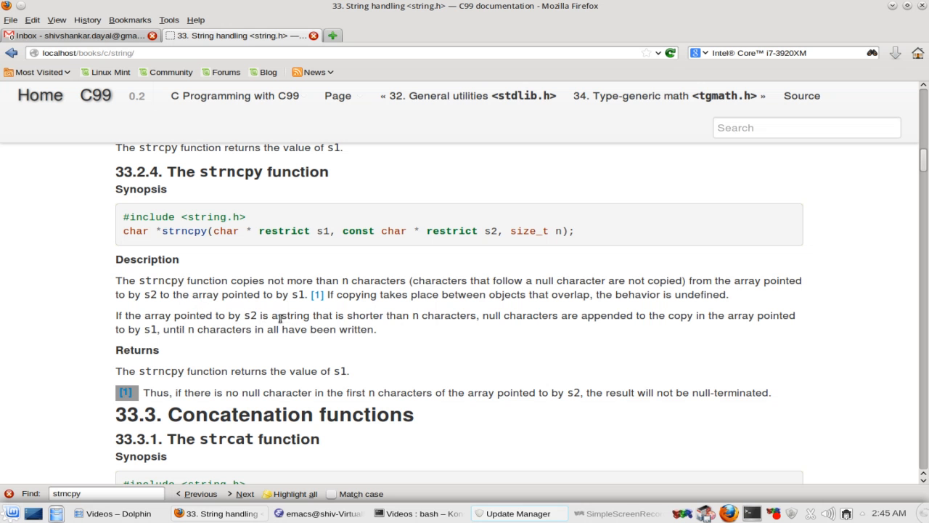
mouse_move(473, 315)
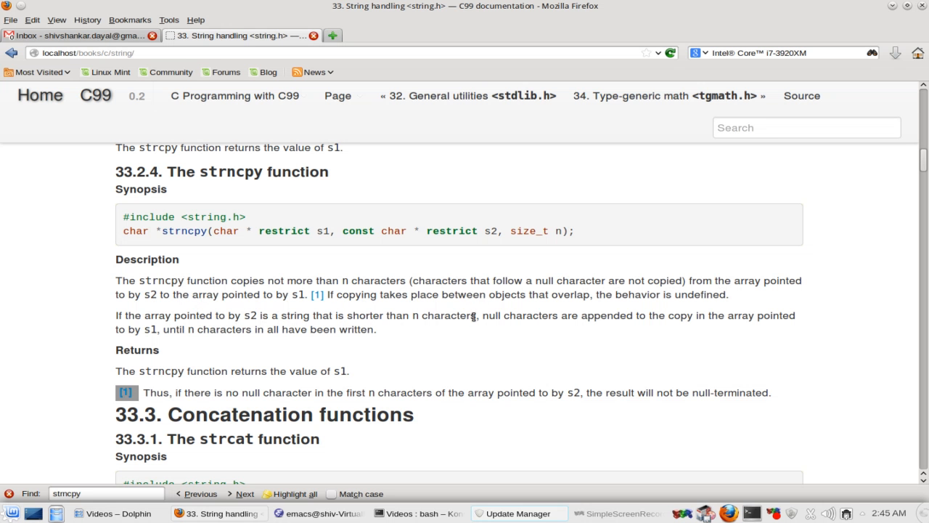
mouse_move(611, 333)
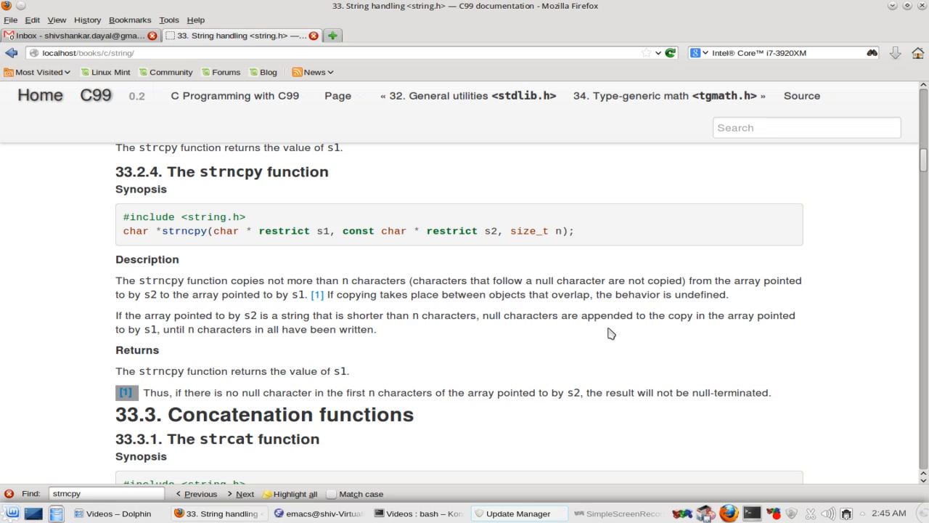
mouse_move(680, 330)
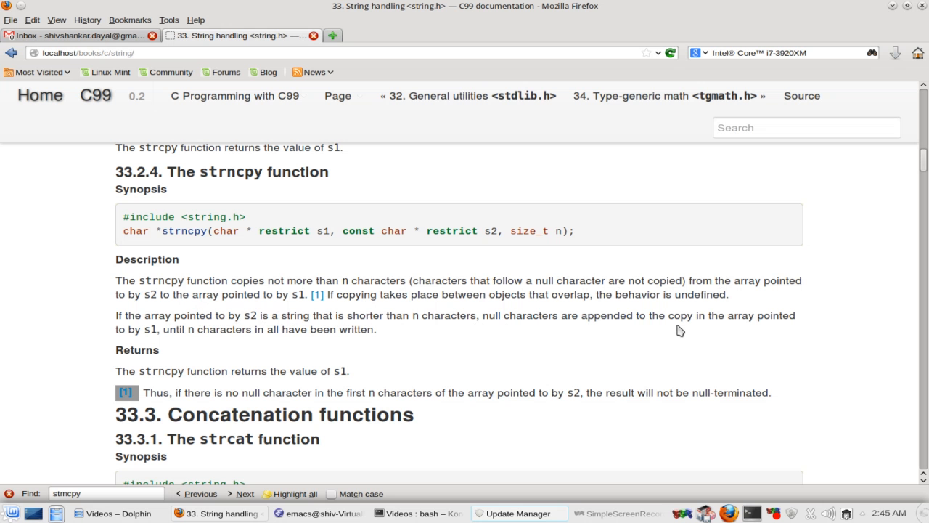
mouse_move(209, 312)
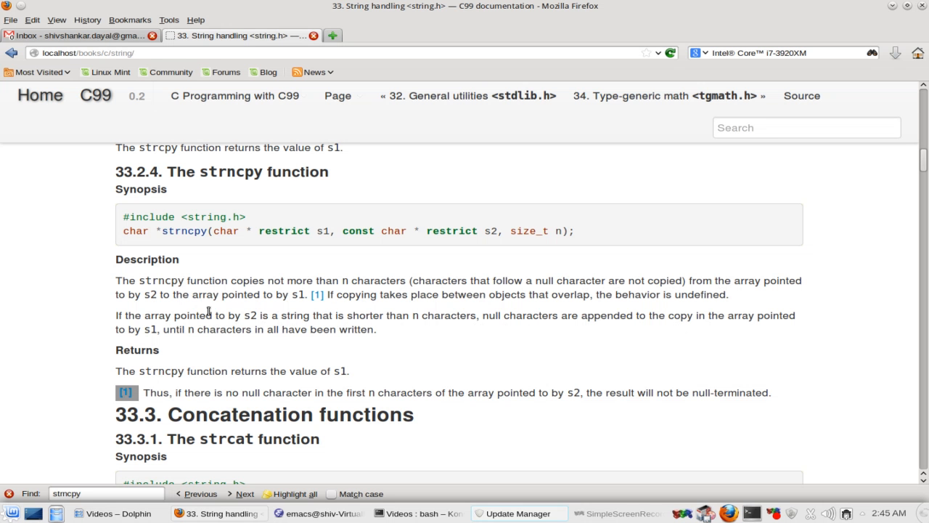
mouse_move(272, 329)
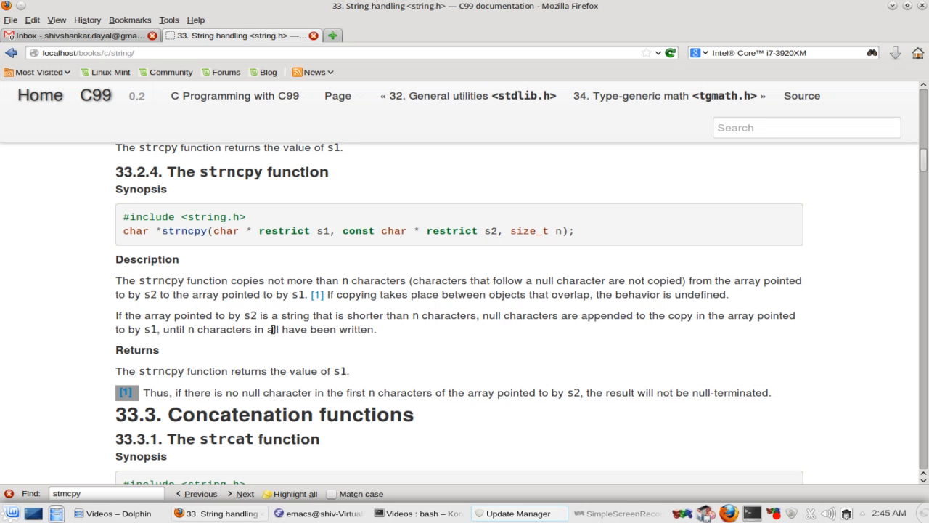
mouse_move(212, 391)
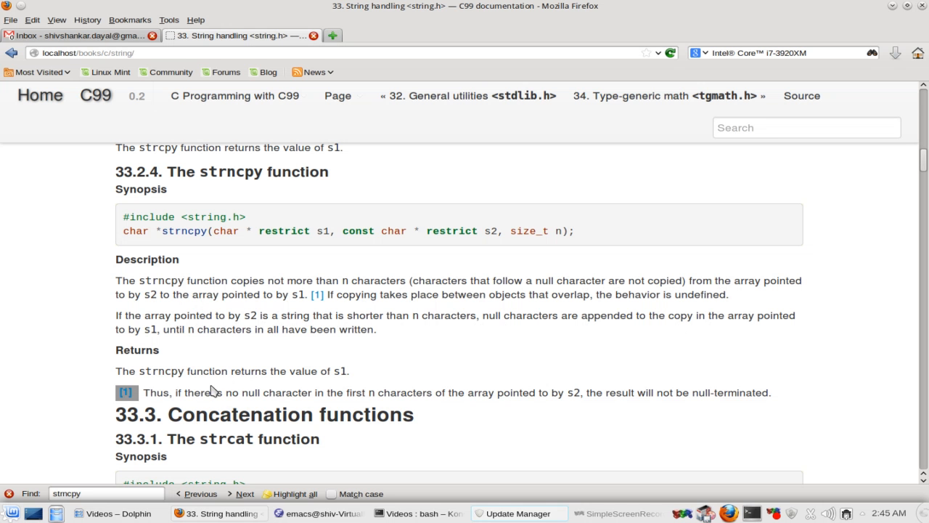
mouse_move(166, 392)
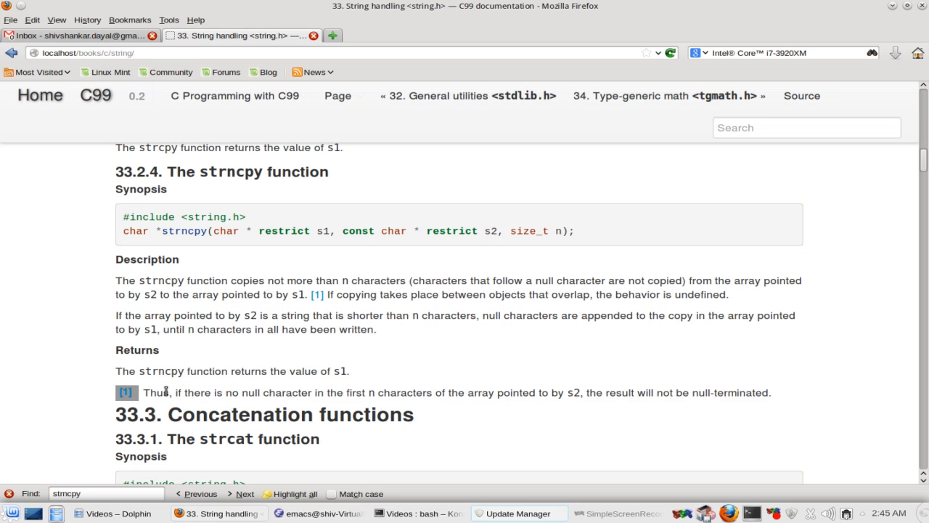
Step: Highlight the C99 footnote on unterminated strncpy results, then return to strncpy.c
drag(164, 392, 417, 392)
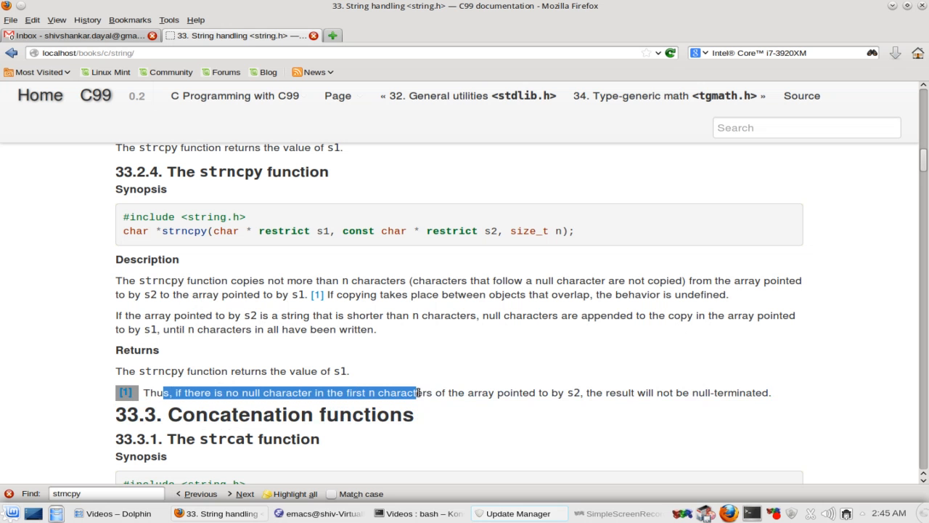
click(476, 394)
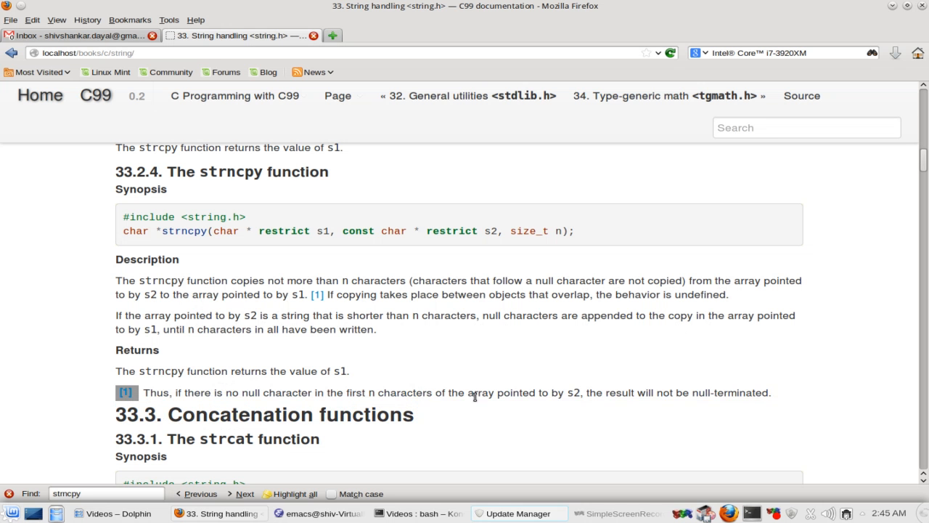
drag(473, 392, 593, 392)
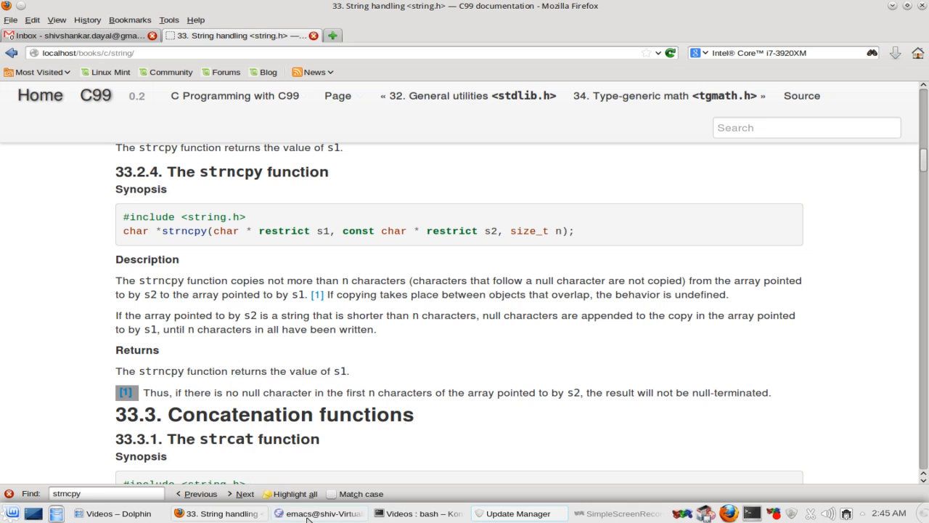
click(320, 514)
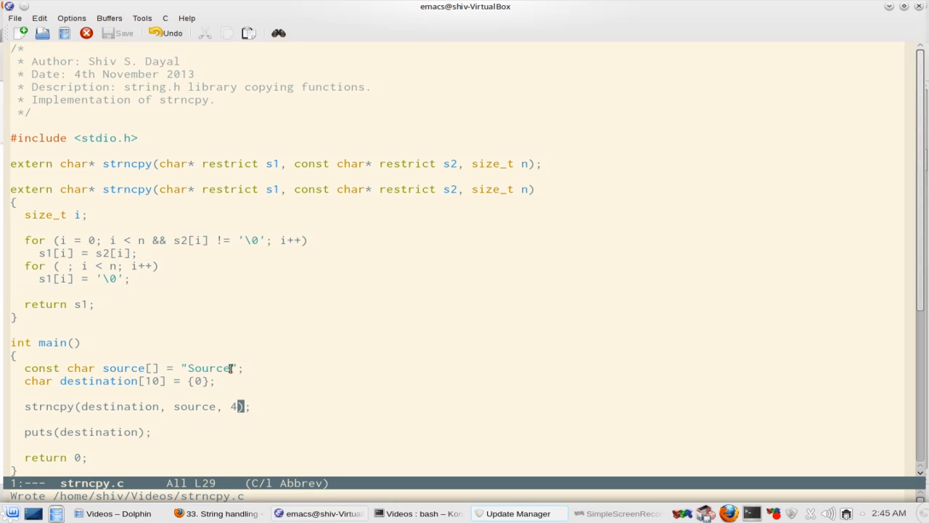
mouse_move(205, 381)
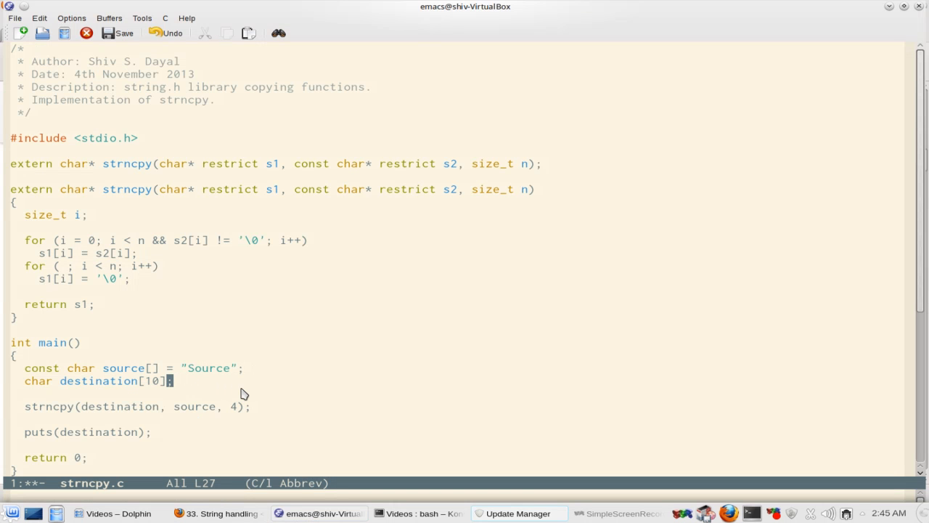
Step: Run ./strncpy in Konsole on the build without the zero initializer, then return to Emacs
click(218, 514)
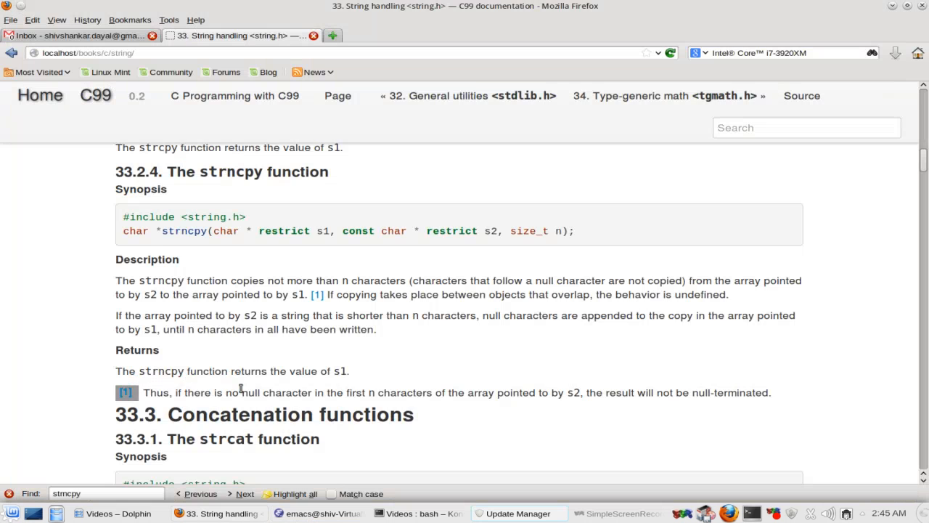
click(416, 513)
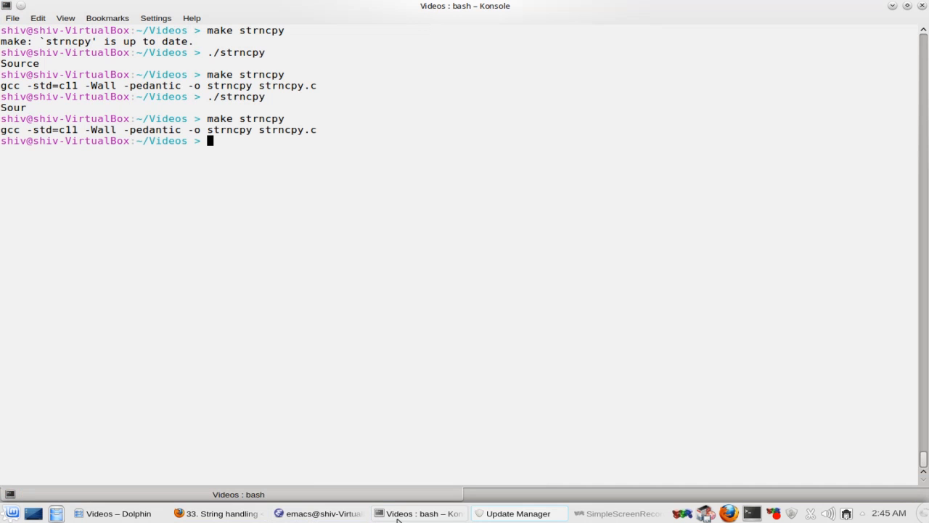
text(./strncpy)
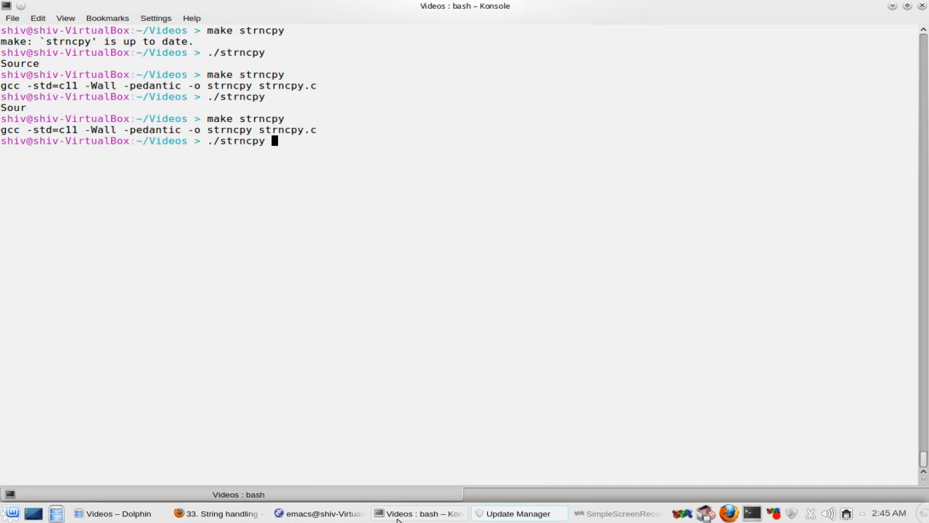
key(Return)
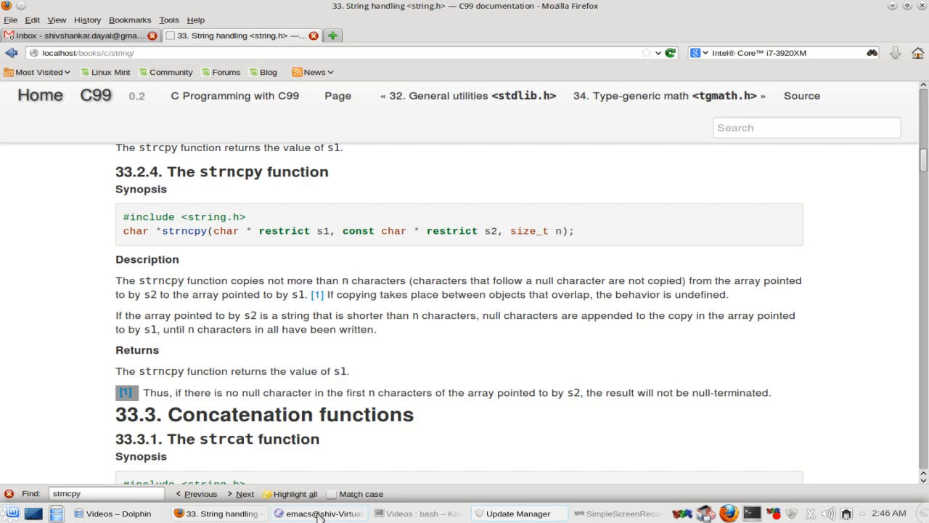
click(315, 513)
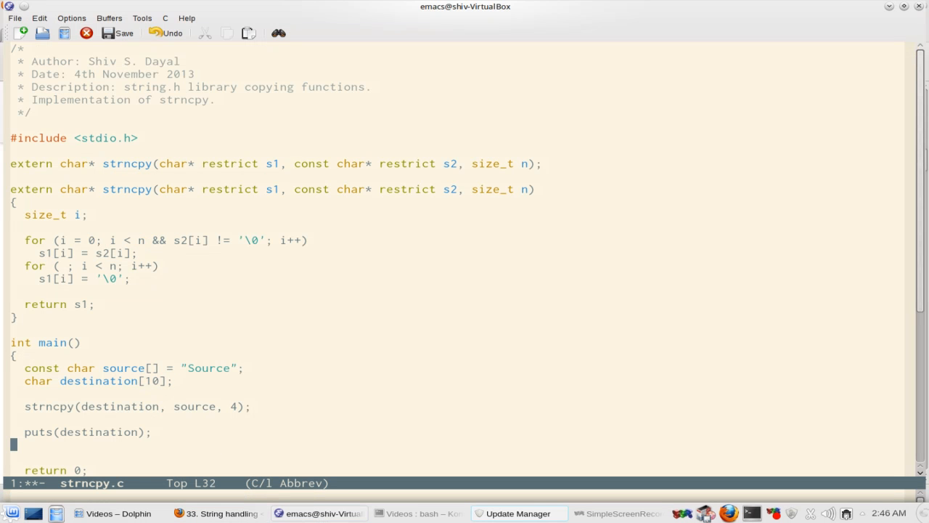
Step: Type printf("%c\n", destination[4]); on the line below puts(destination);
text(print)
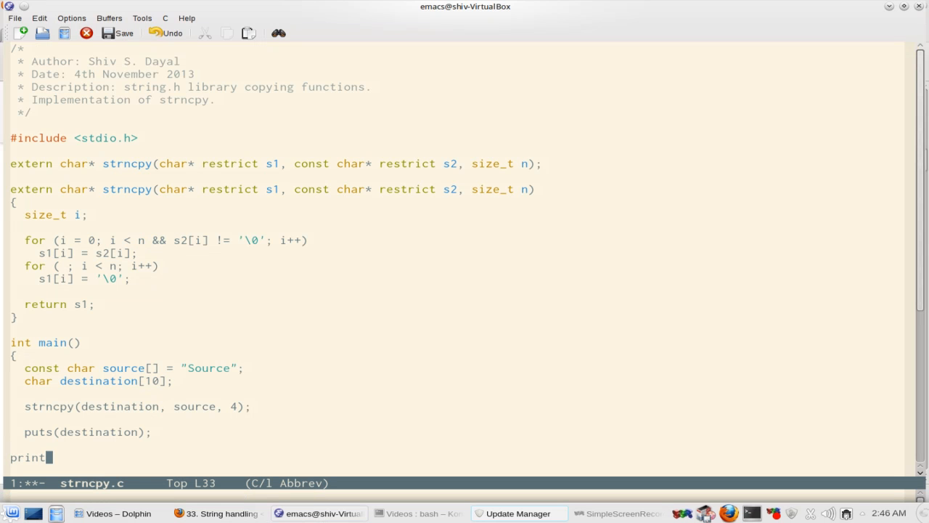
text(f();)
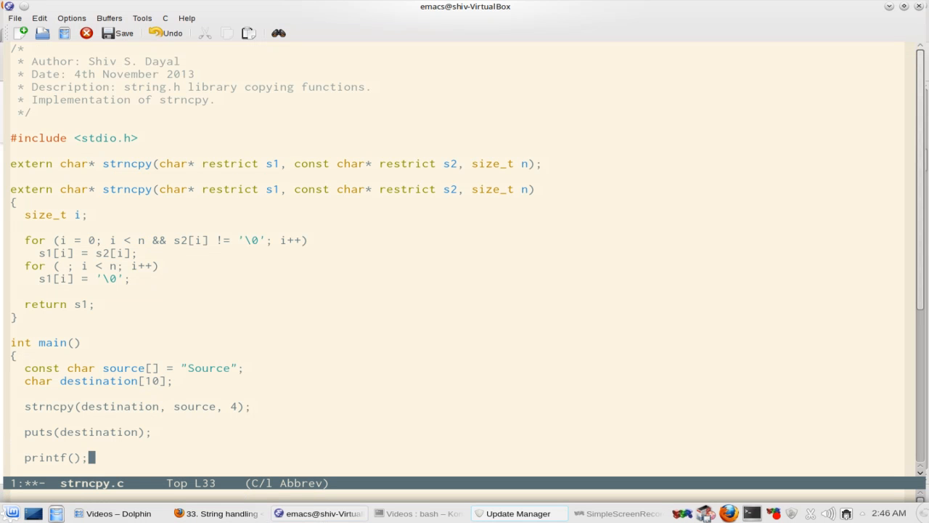
text("")
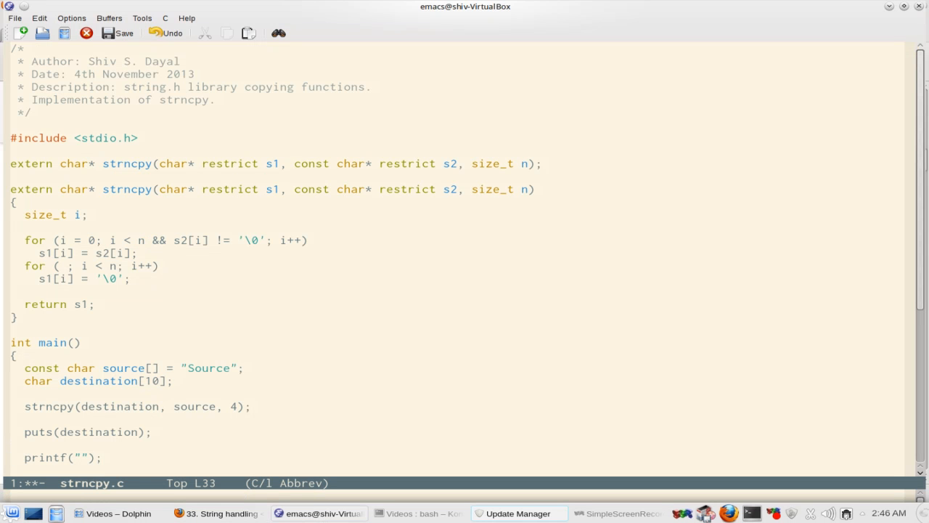
text(%c\n)
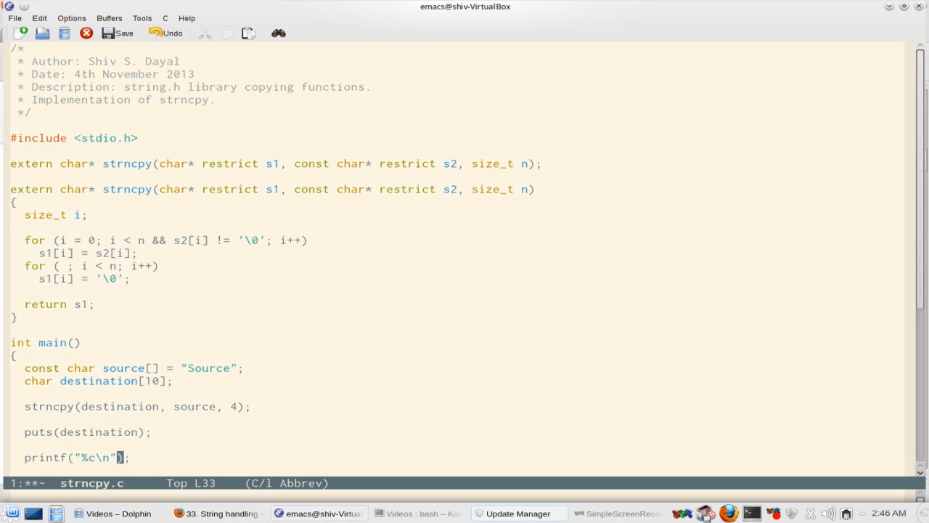
text(, %)
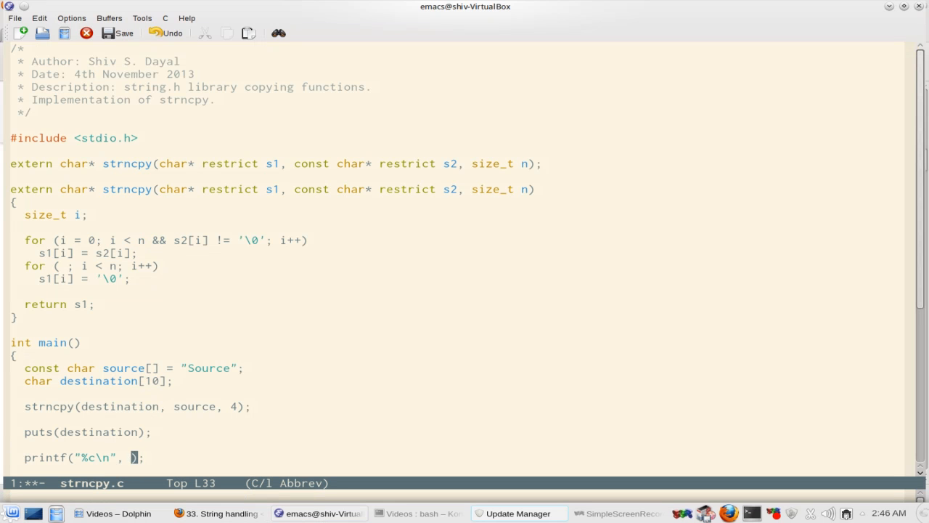
text(destination[)
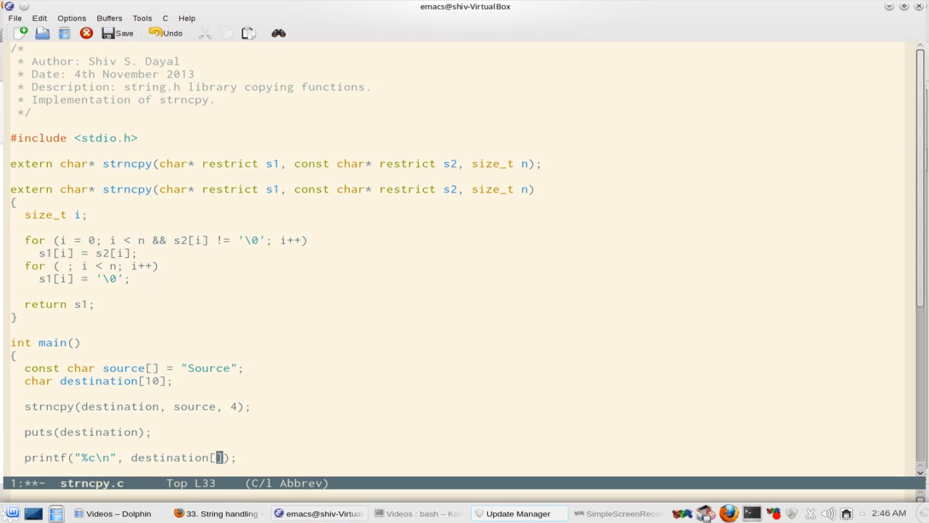
text(4)
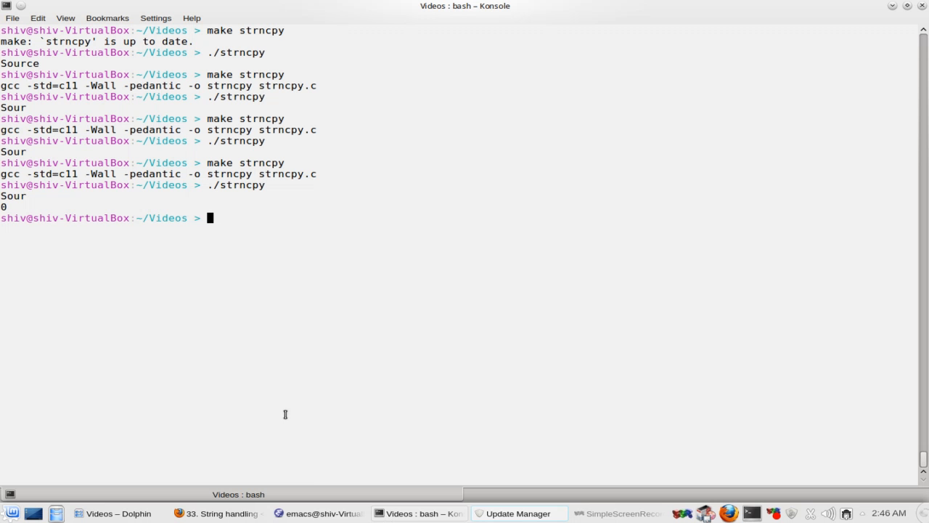
mouse_move(227, 398)
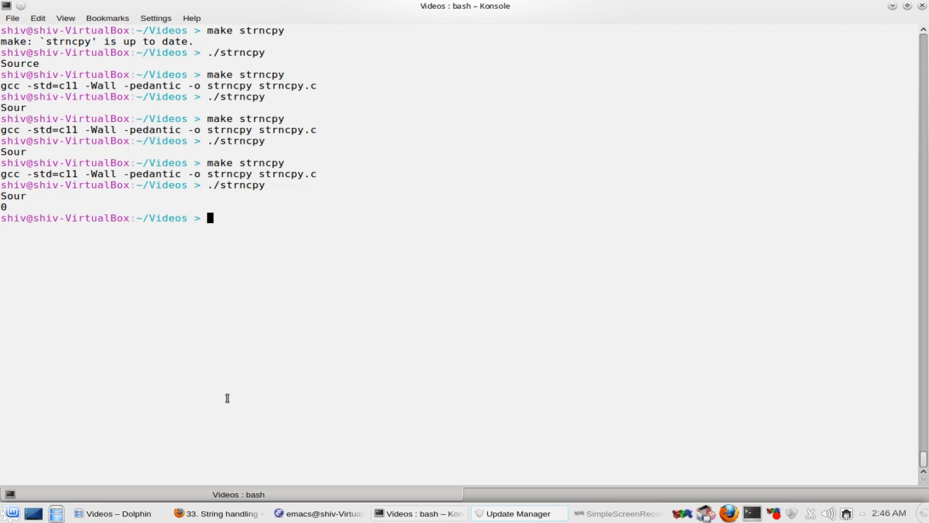
Step: Switch back to the C99 strncpy documentation in Firefox
click(314, 513)
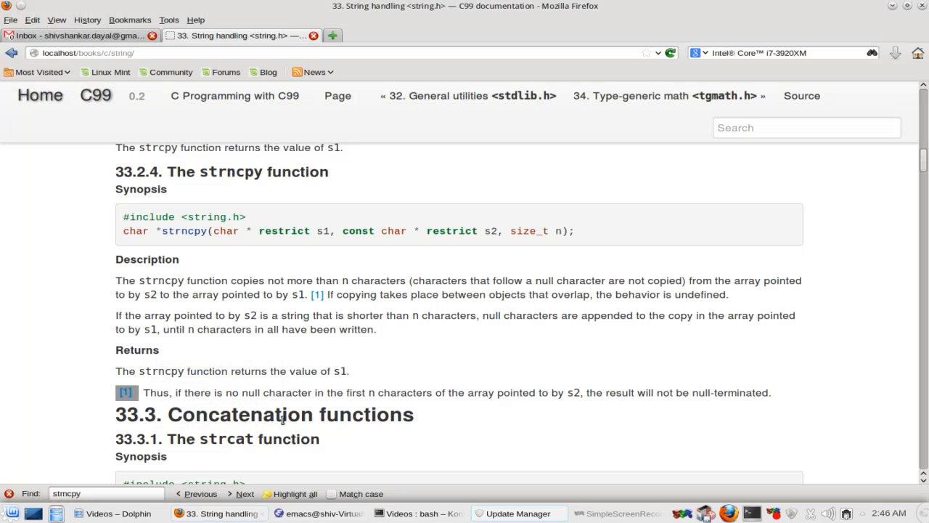
mouse_move(472, 381)
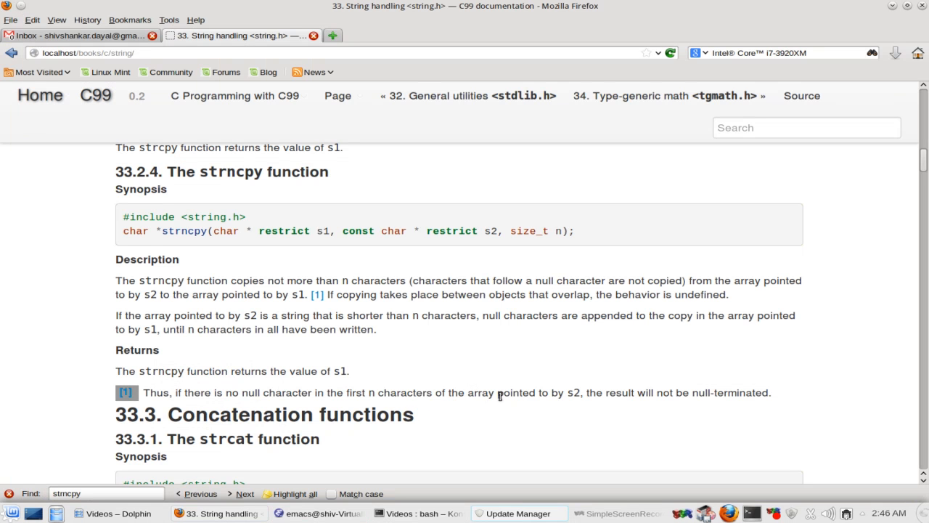
mouse_move(600, 386)
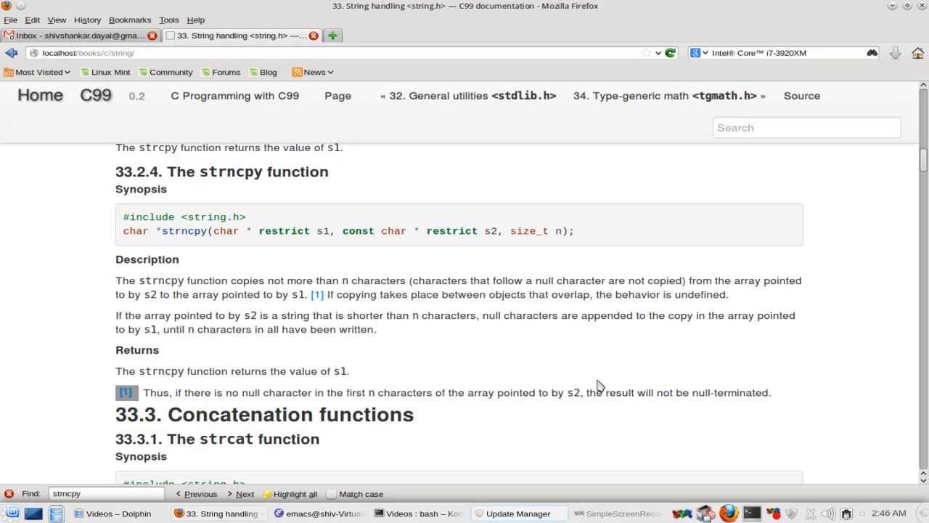
mouse_move(556, 395)
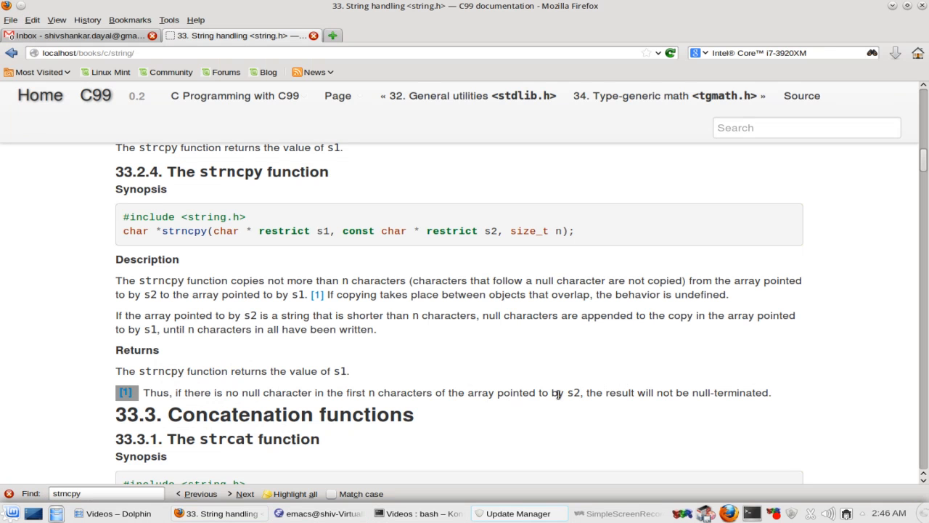
mouse_move(436, 397)
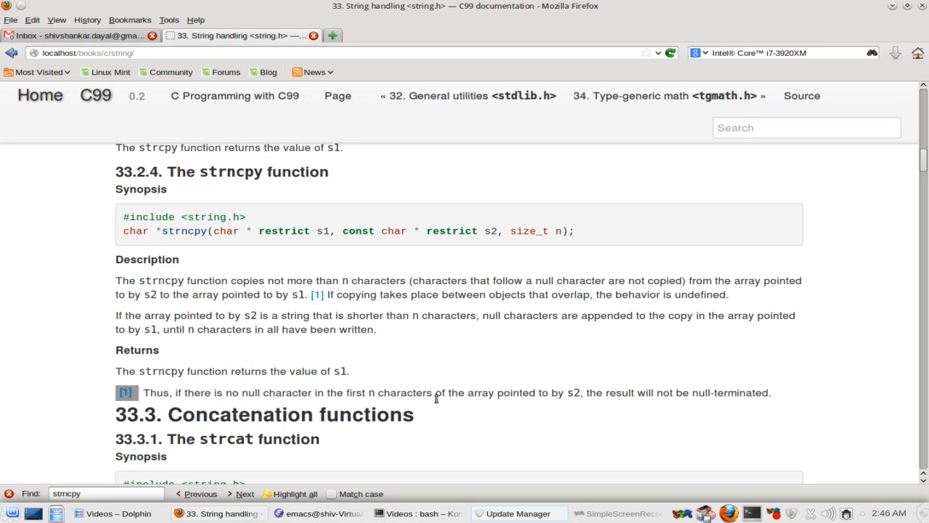
mouse_move(411, 407)
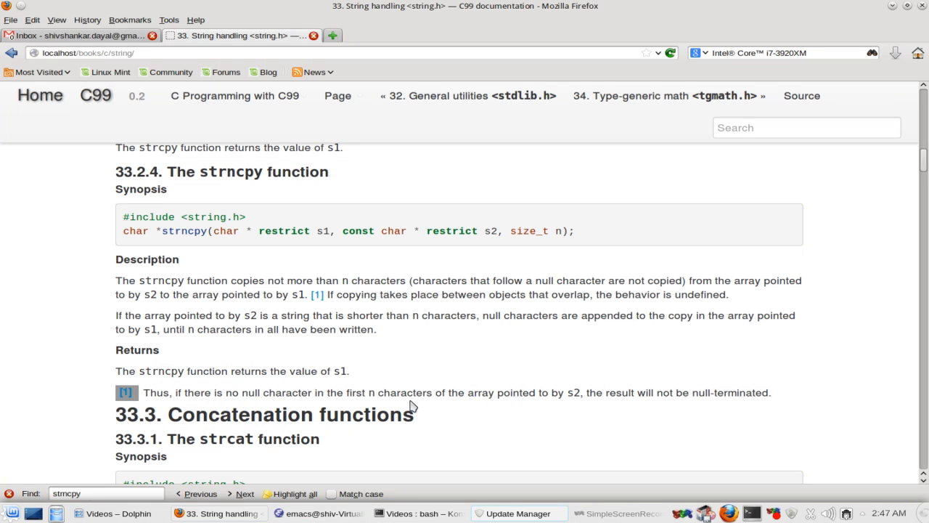
mouse_move(406, 394)
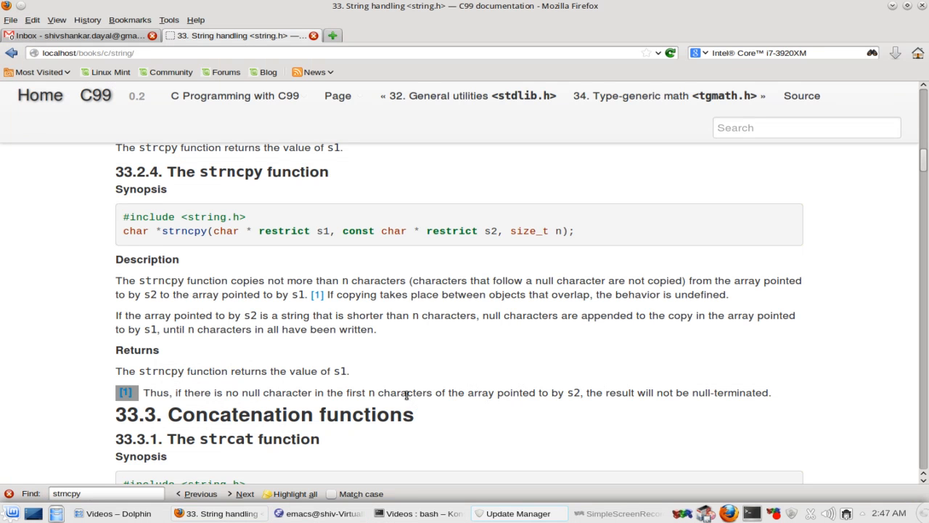
Step: Scroll the C99 string.h page past strncpy through strcat, strncat and strcoll
scroll(down, 3)
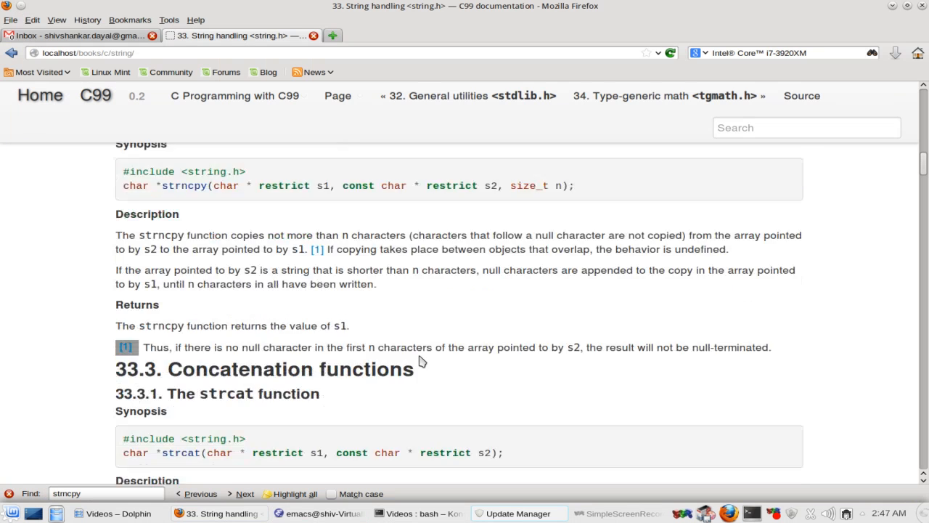
scroll(down, 3)
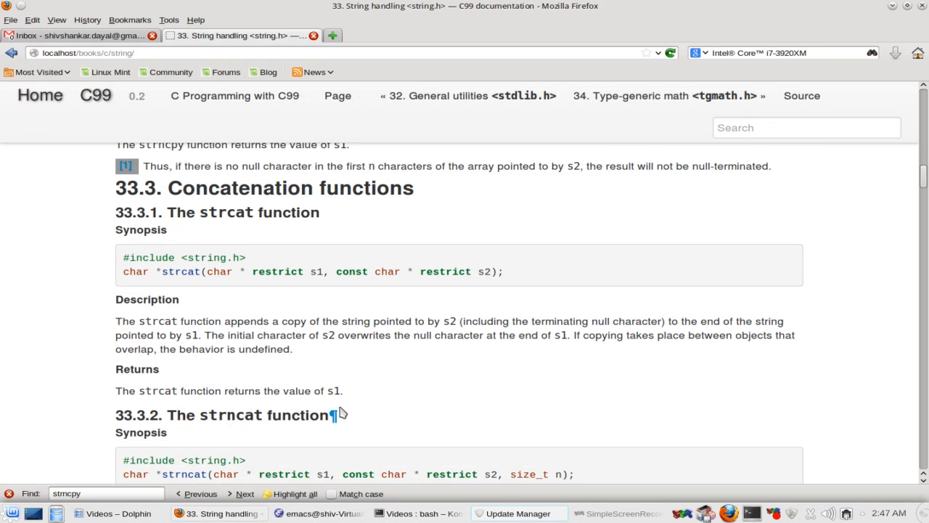
scroll(down, 3)
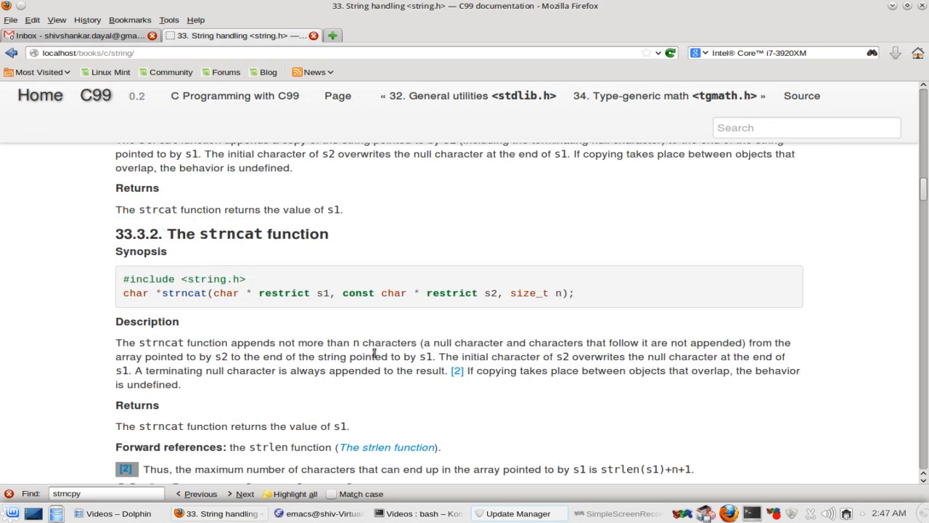
scroll(down, 3)
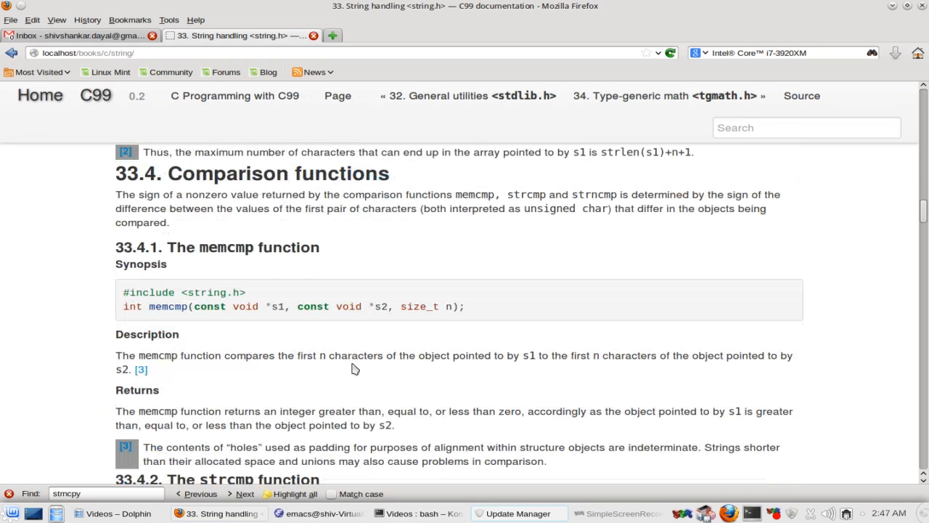
scroll(down, 3)
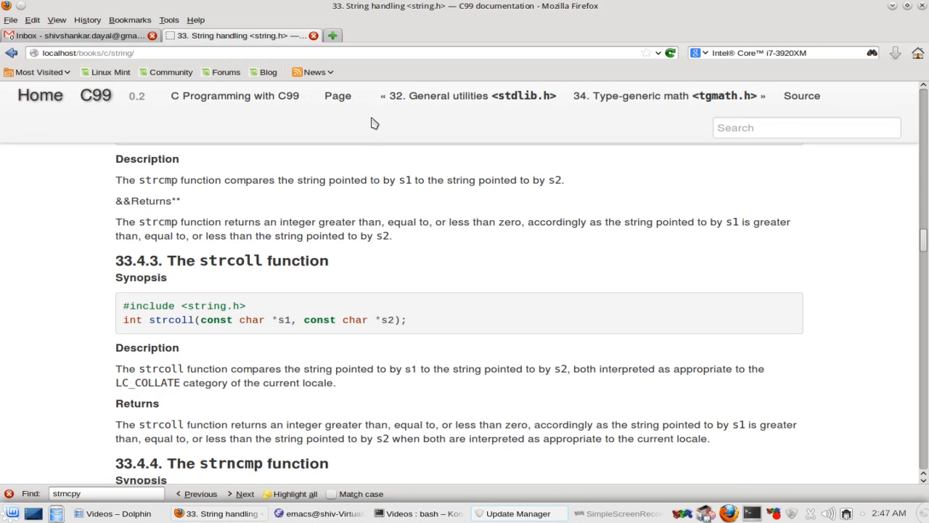
Step: Open the Page dropdown and scroll through the string chapter's section list
click(338, 95)
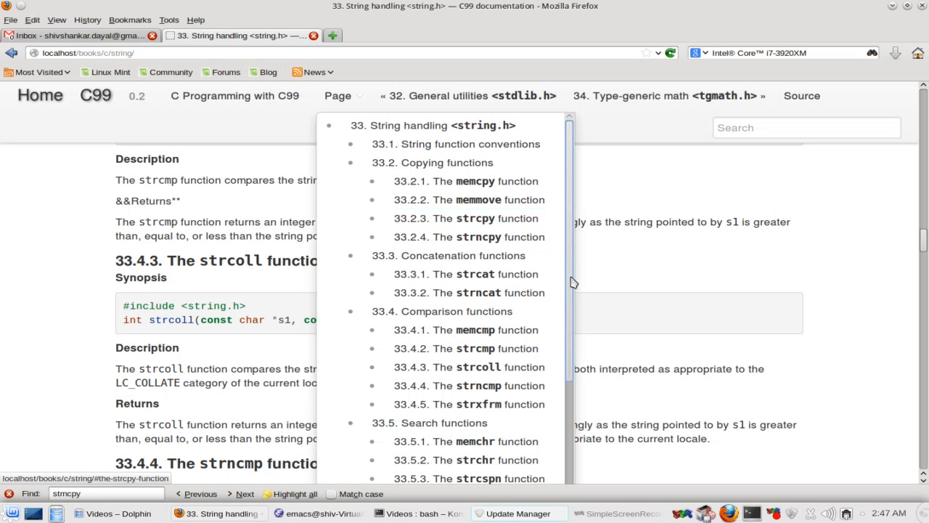
scroll(down, 3)
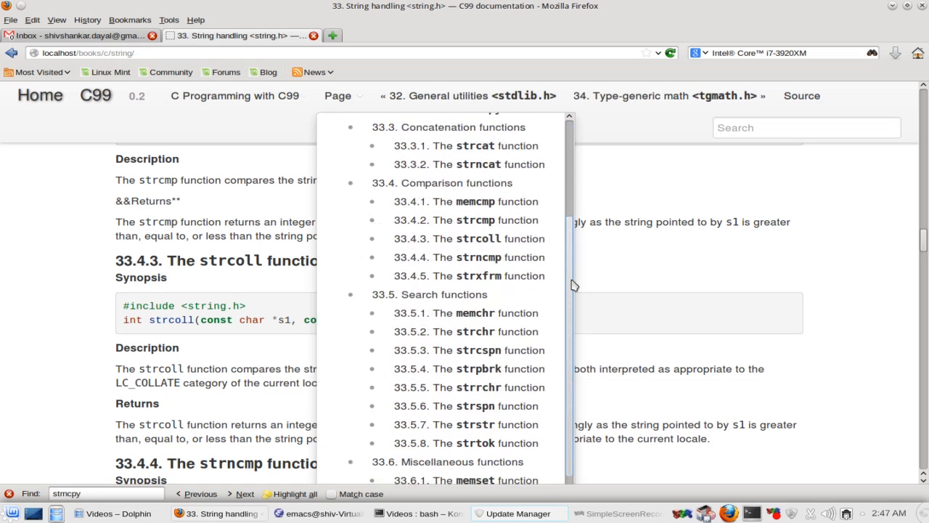
scroll(down, 3)
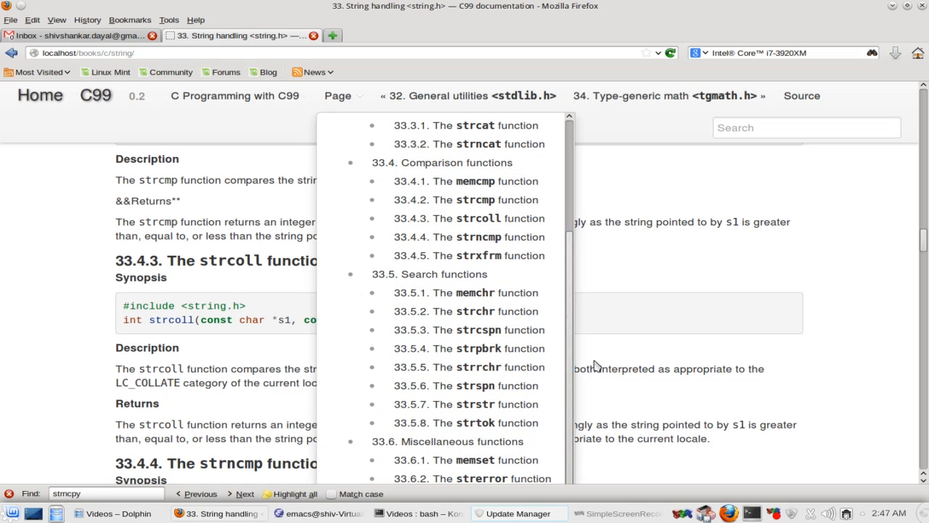
scroll(down, 3)
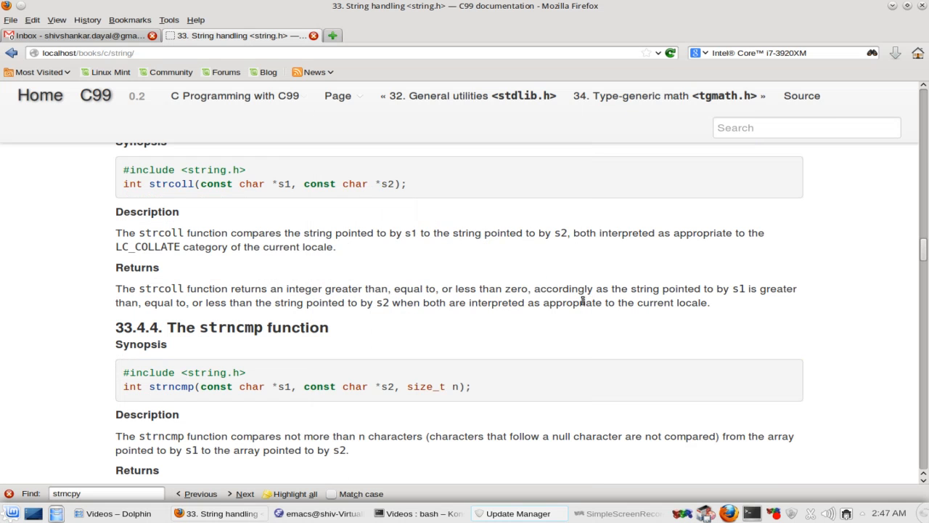
mouse_move(571, 302)
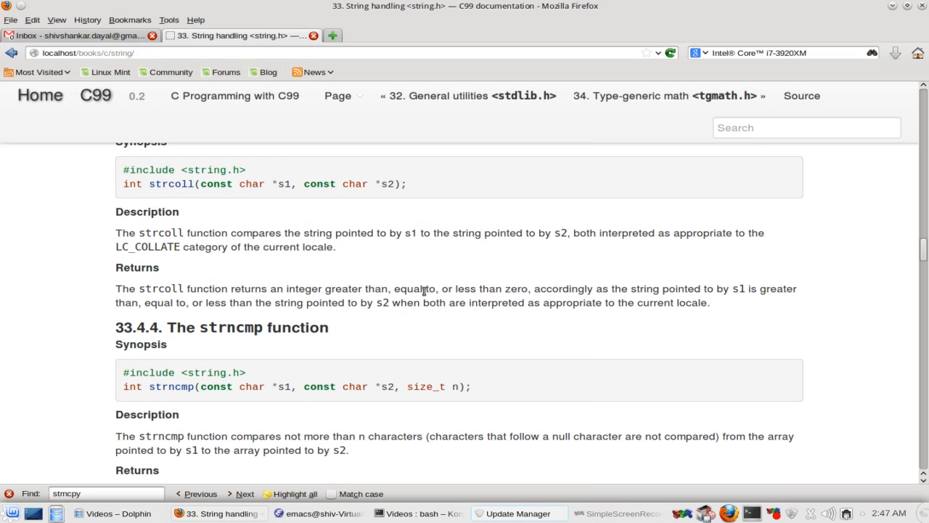
mouse_move(325, 278)
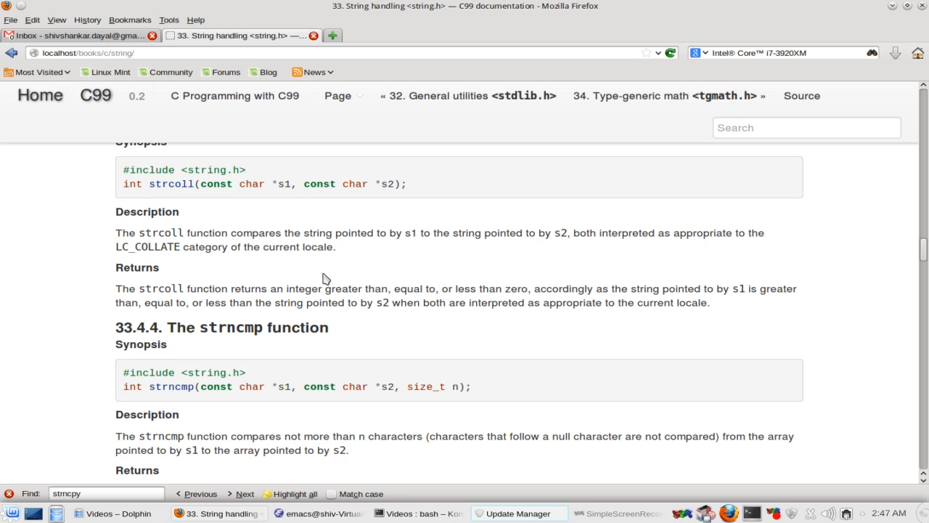
mouse_move(160, 117)
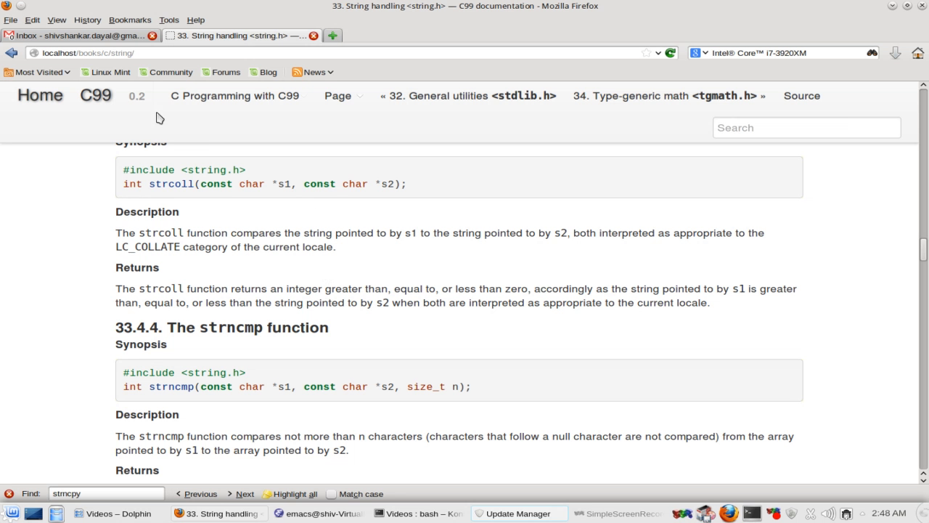
mouse_move(123, 87)
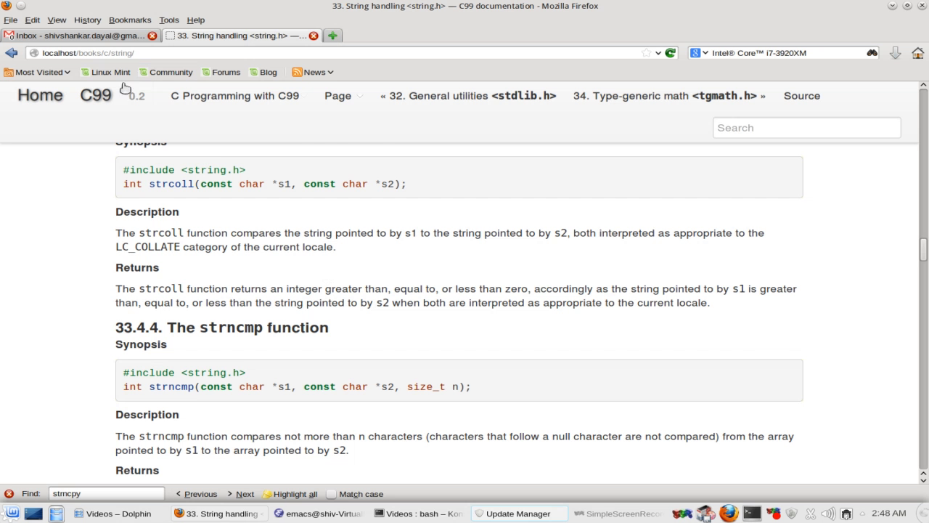
mouse_move(45, 87)
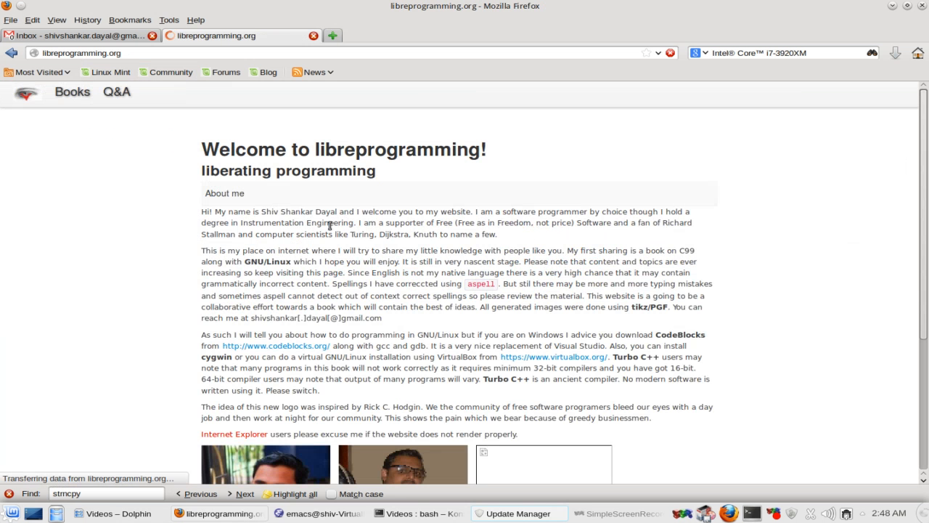
Step: Open Books on libreprogramming.org and choose 1. C Programming
click(72, 92)
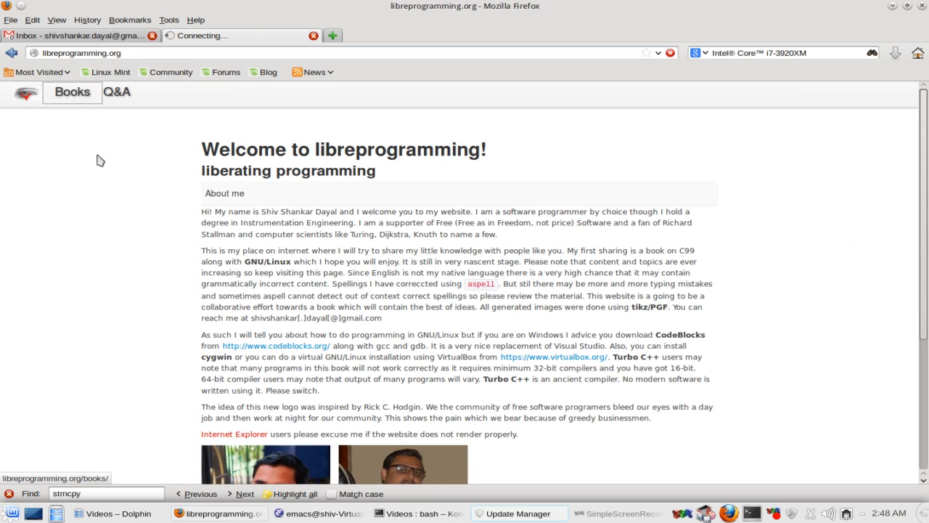
click(72, 91)
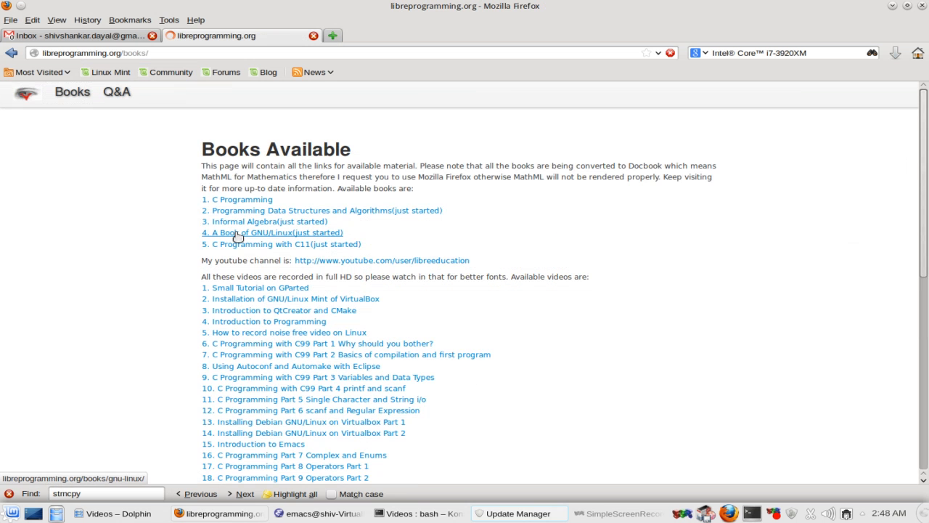
click(242, 199)
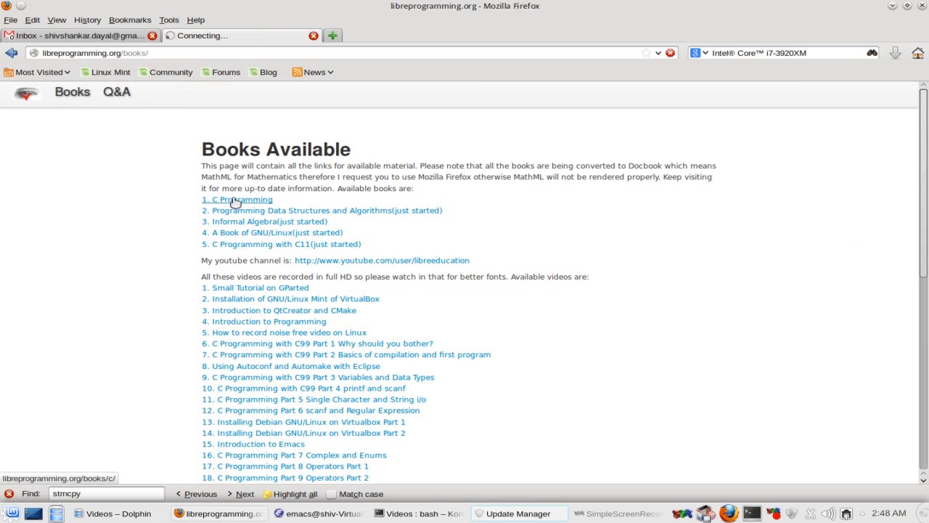
click(237, 199)
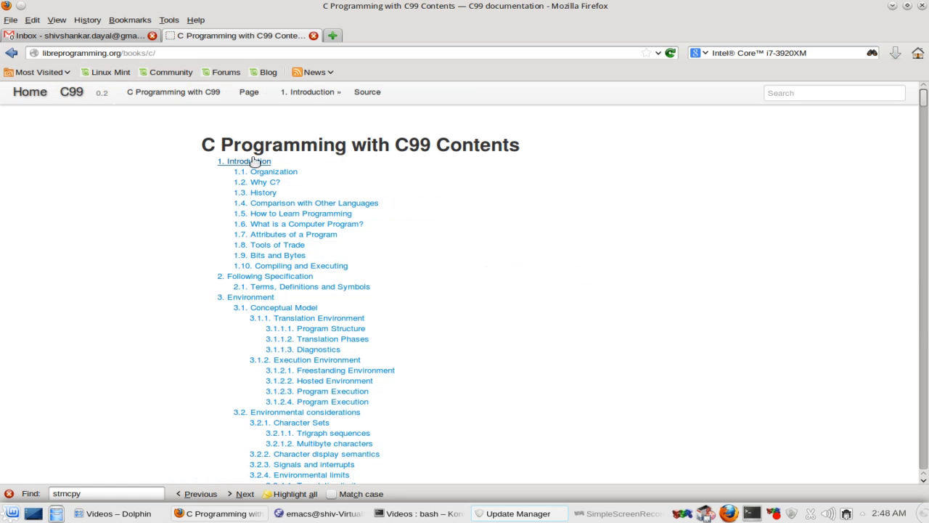
Step: Open 1. Introduction and scroll to the Basics of C data types section
click(243, 160)
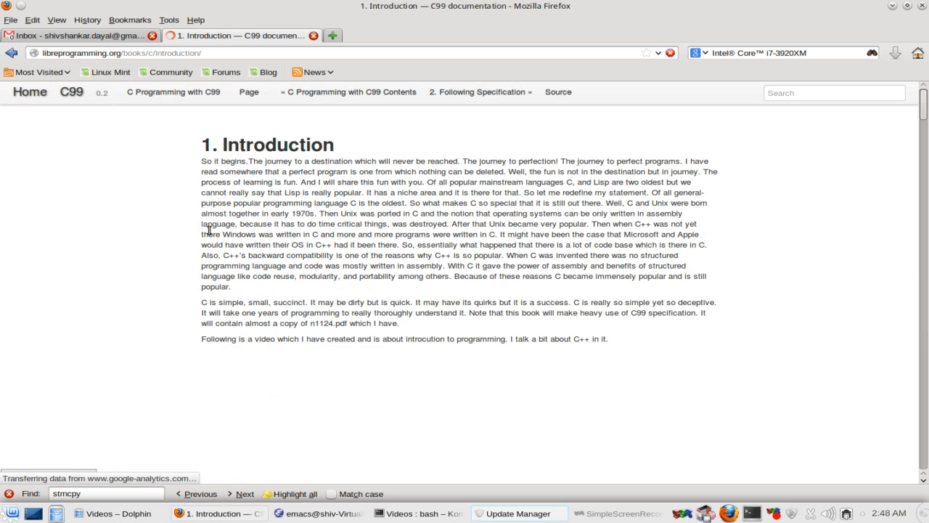
scroll(down, 3)
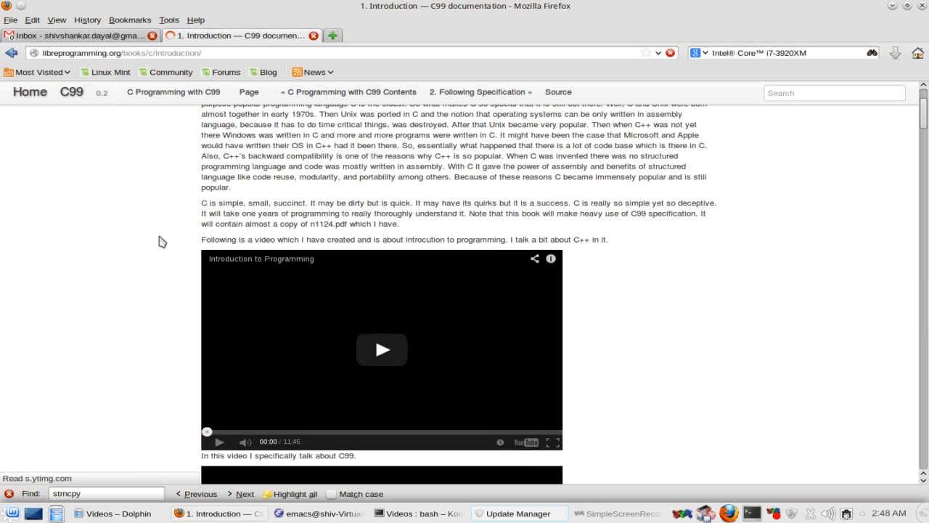
scroll(down, 3)
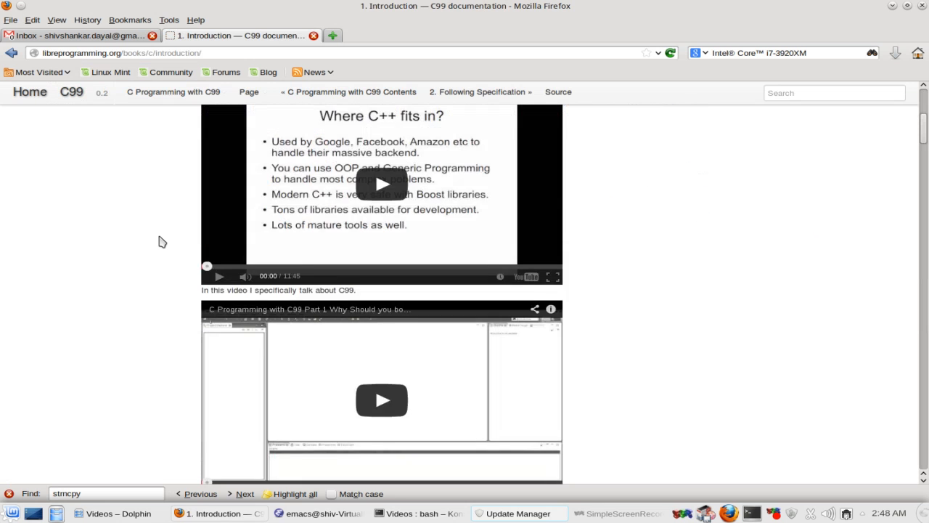
scroll(down, 3)
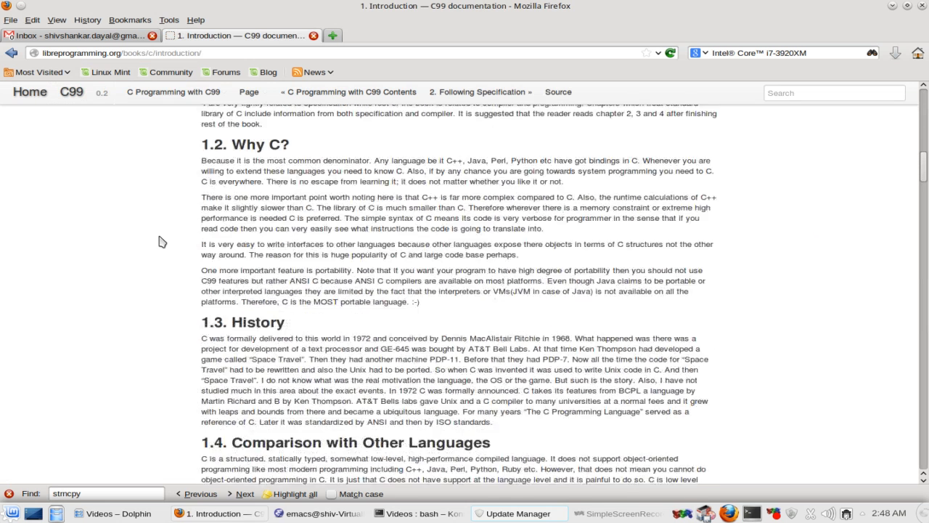
scroll(down, 3)
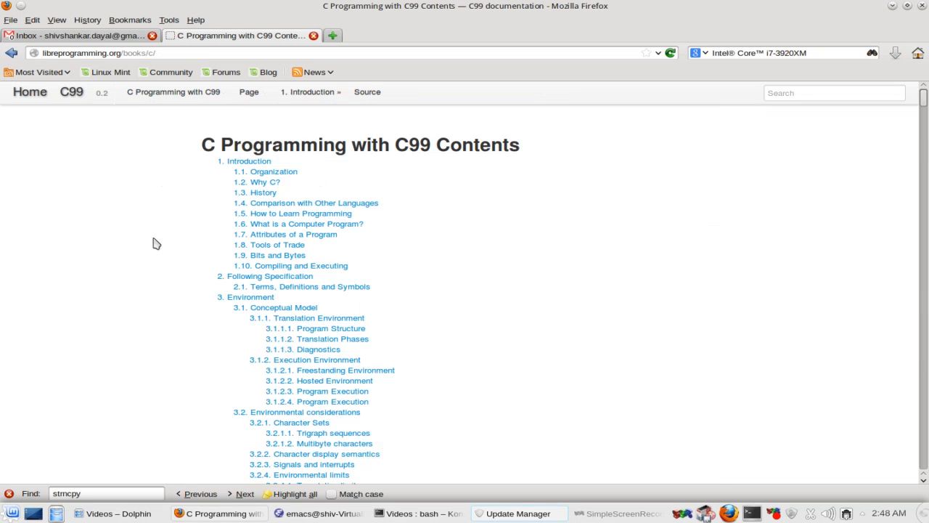
scroll(down, 3)
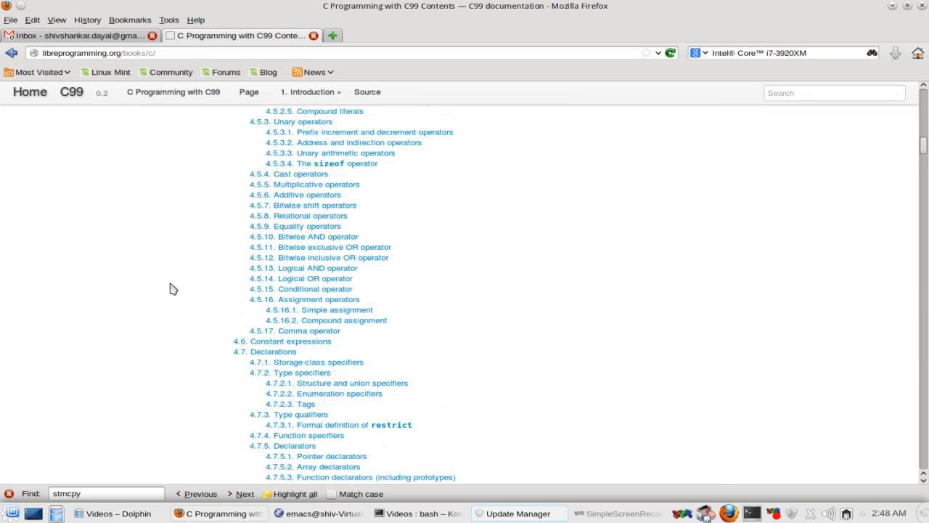
scroll(down, 3)
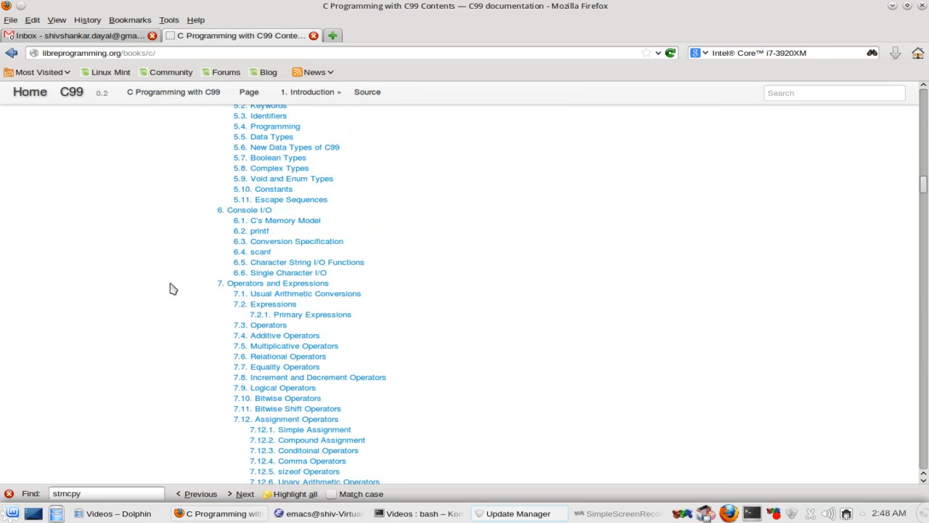
scroll(up, 3)
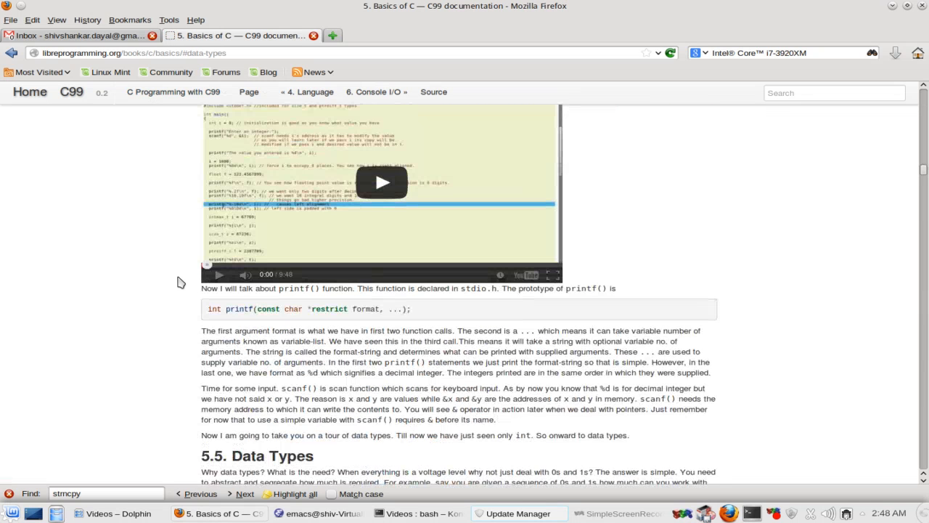
scroll(down, 3)
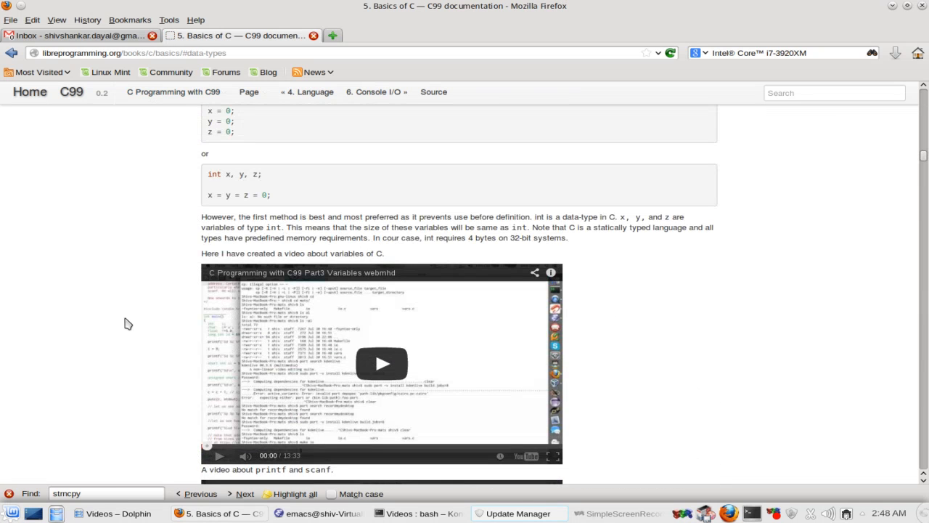
mouse_move(124, 348)
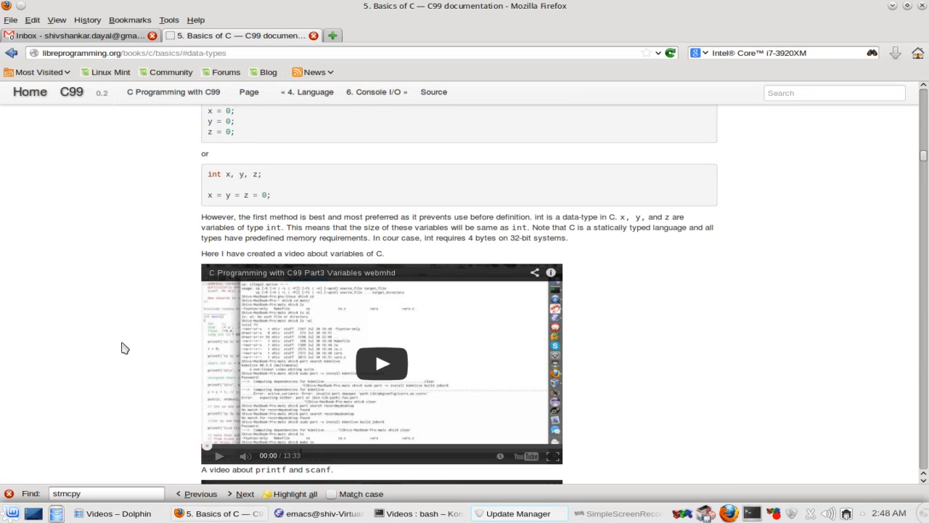